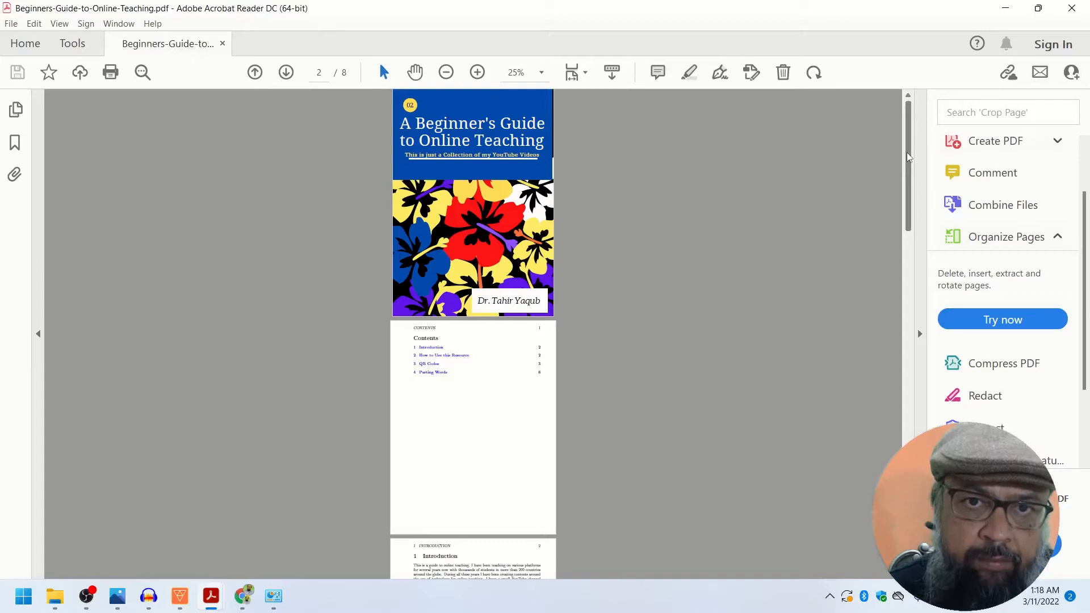
Search Google for sejda and go to sejda.com from the results.
{"action": "scroll", "scroll_direction": "down", "scroll_amount": 3}
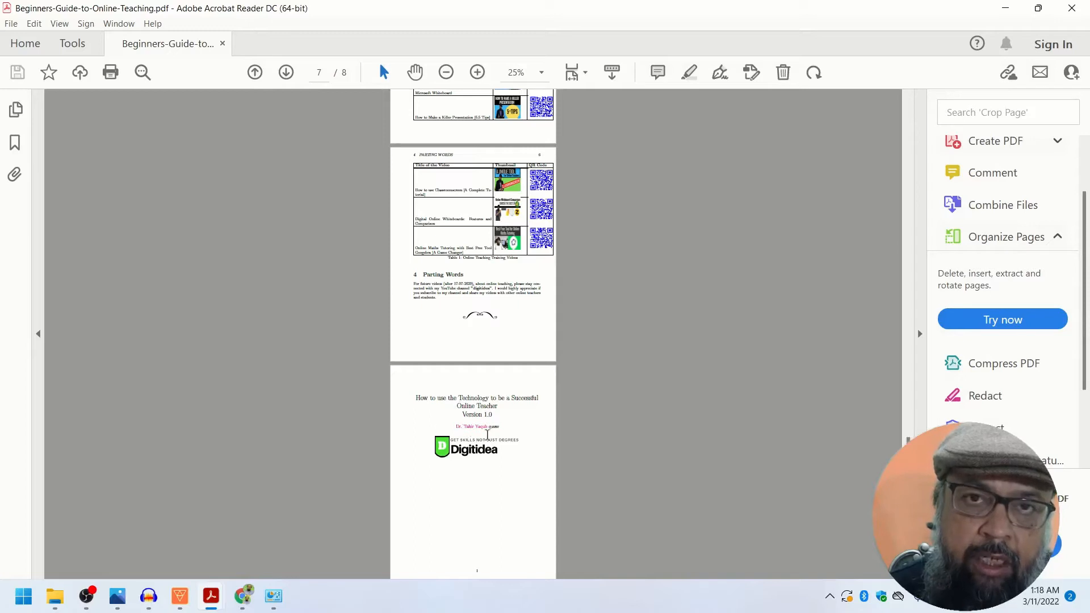
{"action": "mouse_move", "coordinate": [478, 415]}
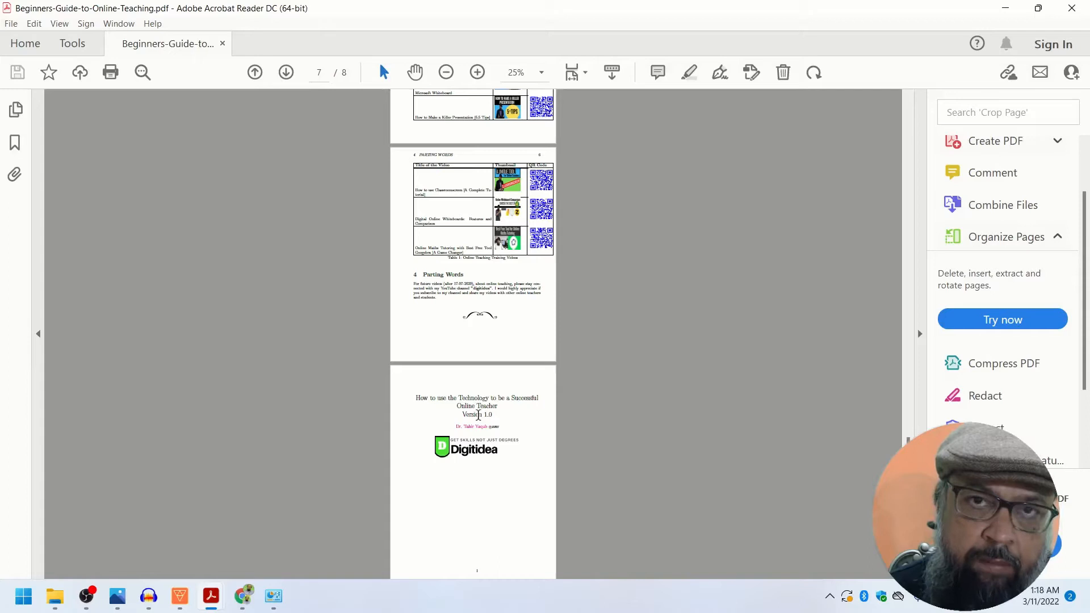
{"action": "scroll", "scroll_direction": "up", "scroll_amount": 3}
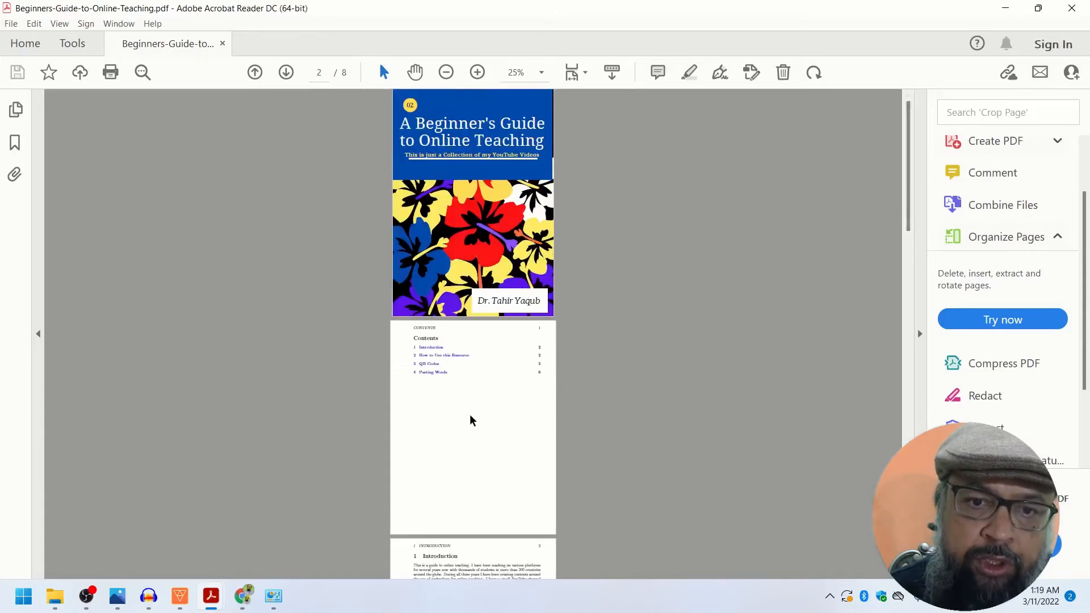
{"action": "mouse_move", "coordinate": [466, 261]}
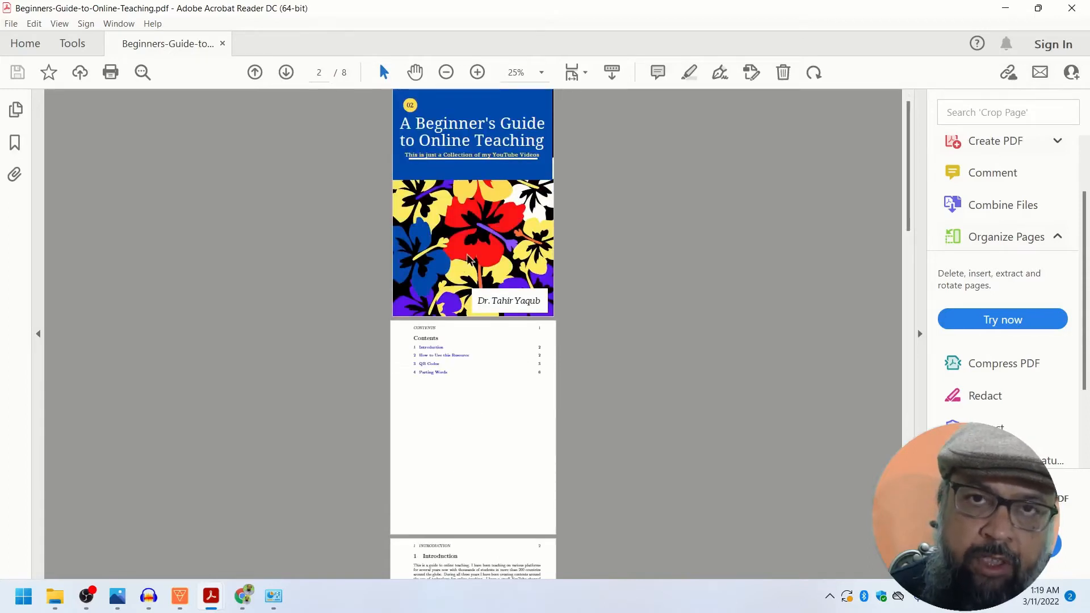
{"action": "mouse_move", "coordinate": [481, 418]}
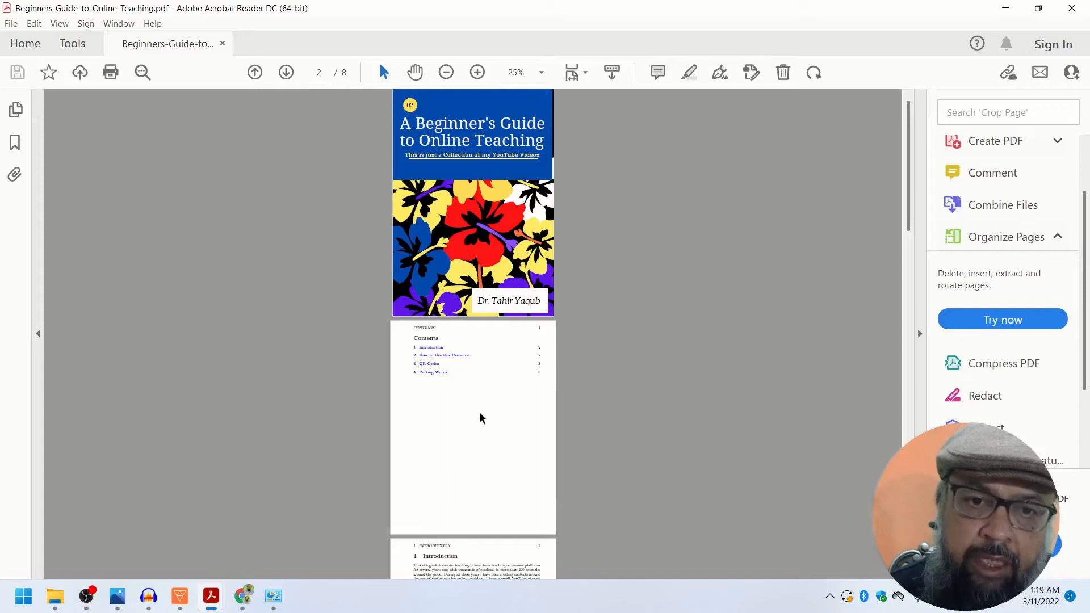
{"action": "mouse_move", "coordinate": [450, 363]}
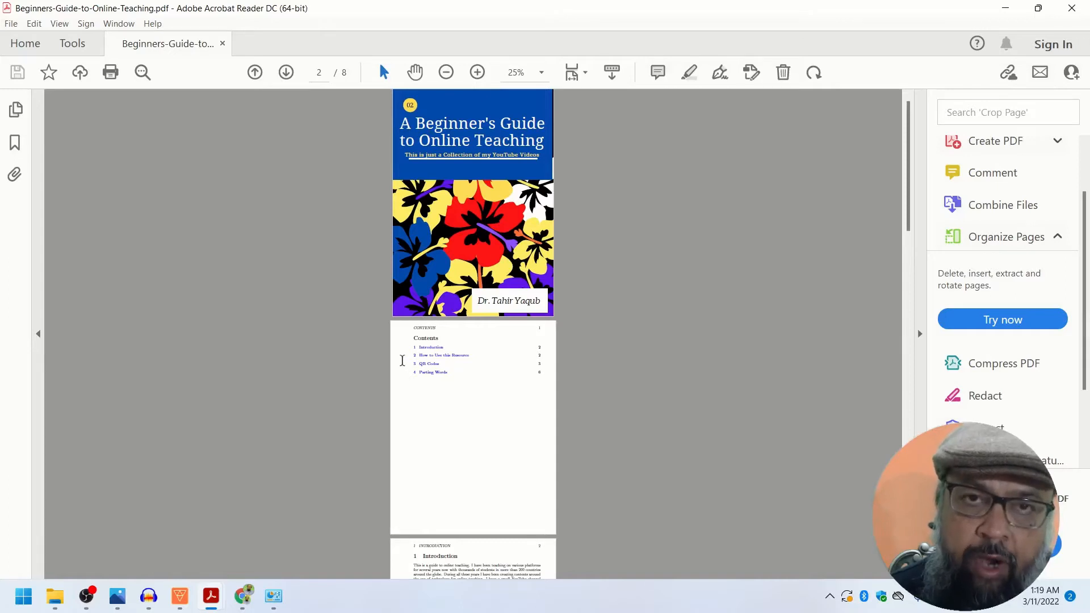
{"action": "mouse_move", "coordinate": [464, 395]}
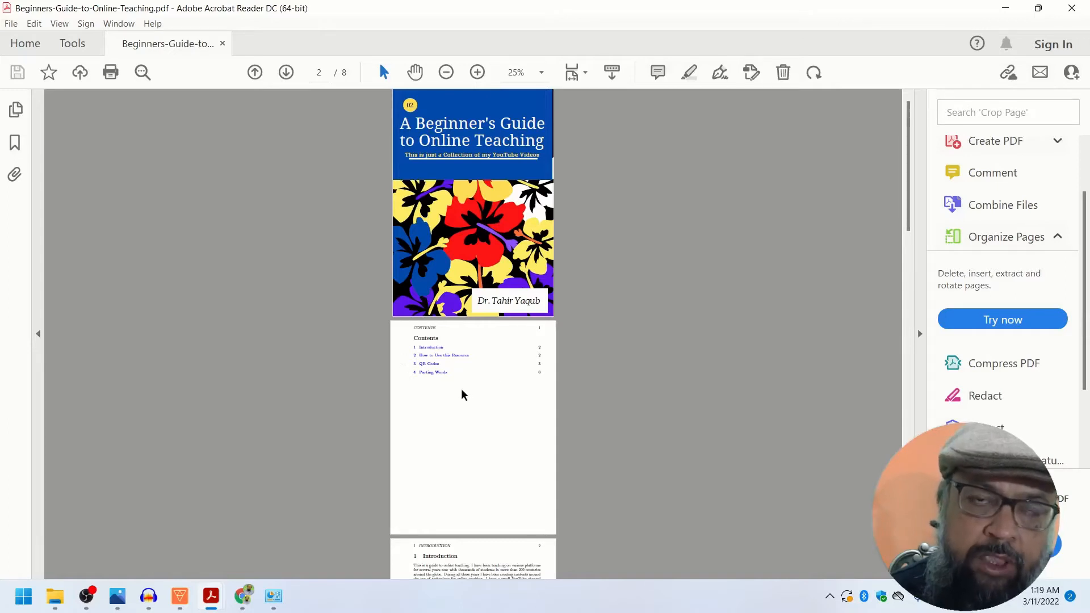
{"action": "mouse_move", "coordinate": [469, 422]}
{"action": "type", "text": "se"}
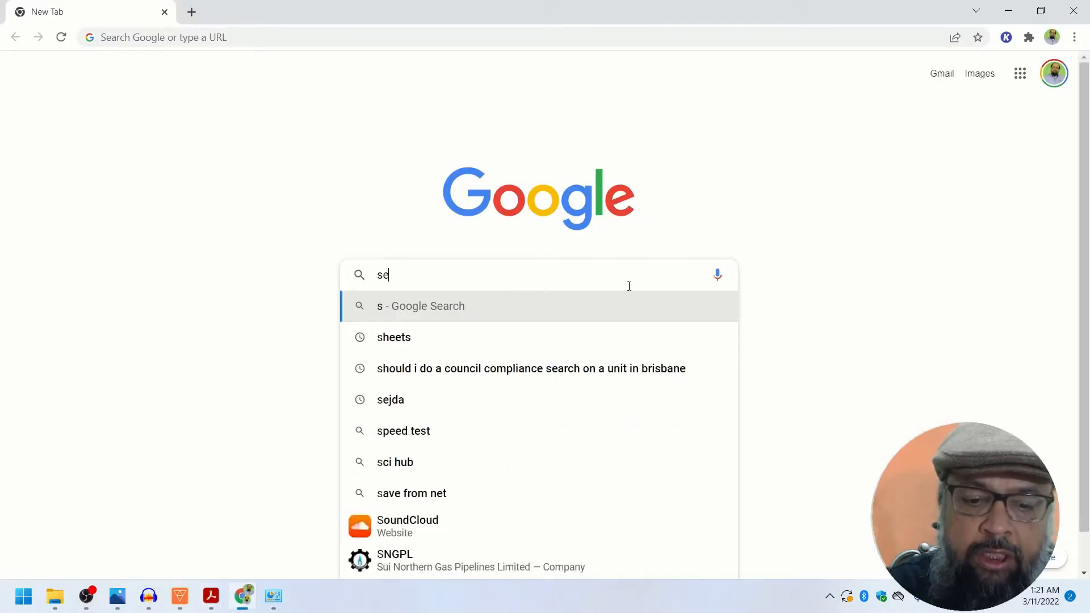
{"action": "type", "text": "jda"}
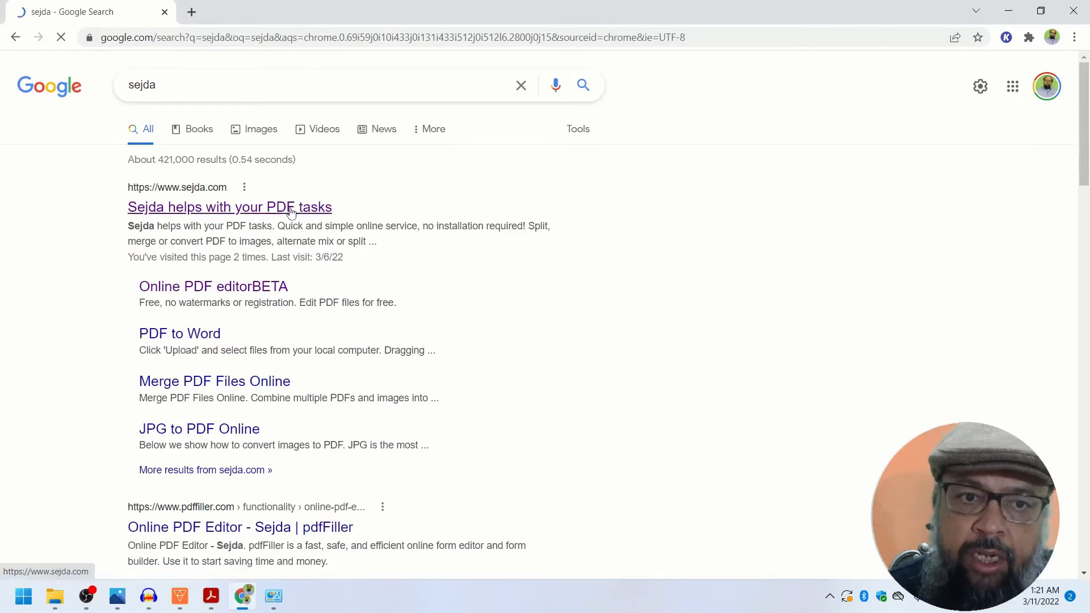
{"action": "left_click", "coordinate": [229, 207]}
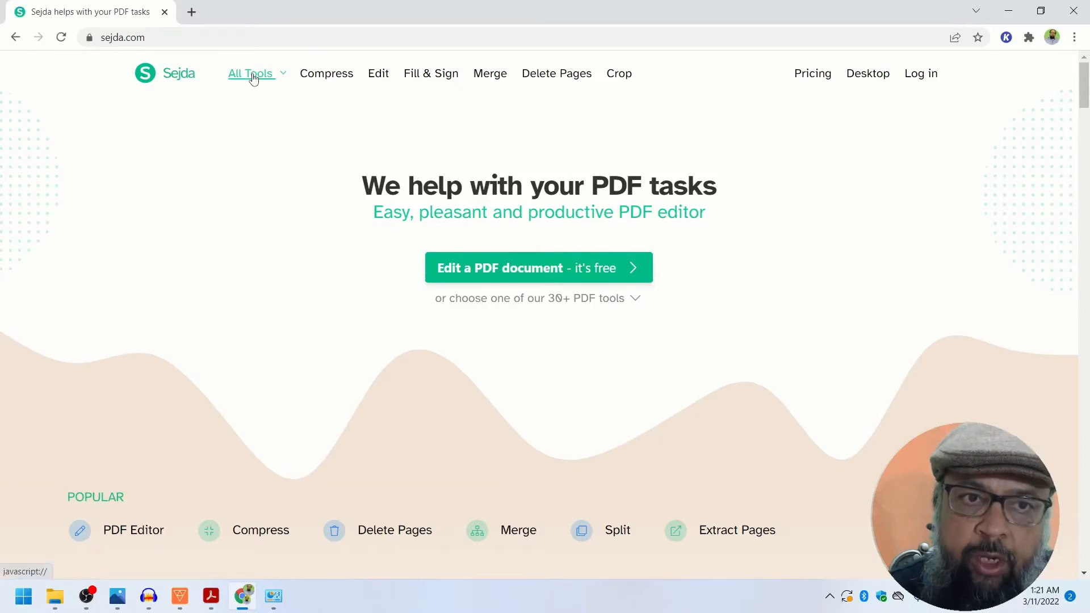
Choose Organize from Sejda's All Tools menu to reach the Organize PDF Pages tool.
{"action": "left_click", "coordinate": [252, 73]}
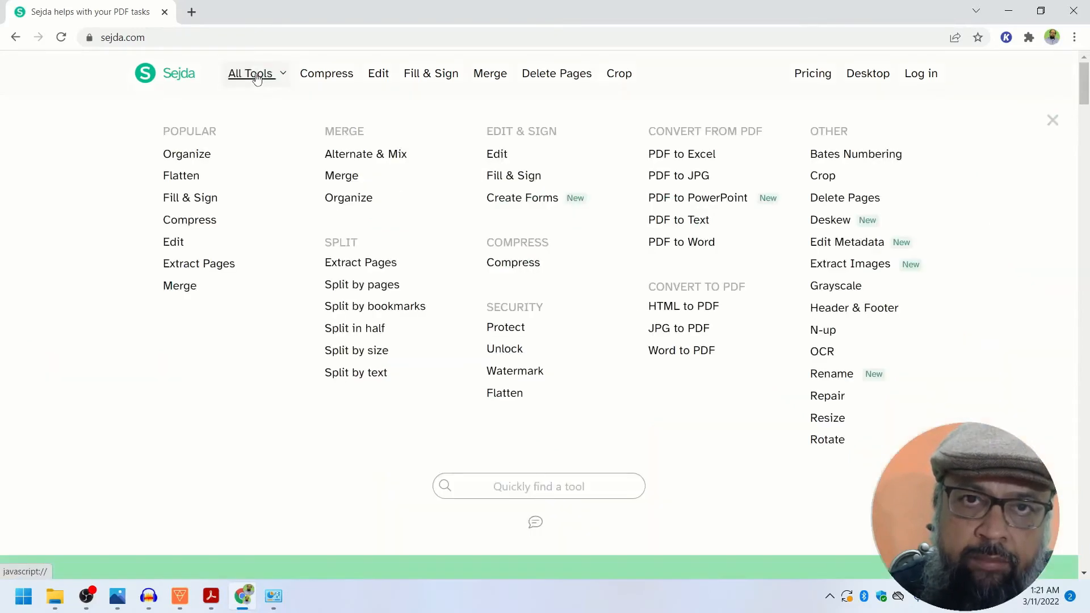
{"action": "mouse_move", "coordinate": [186, 153]}
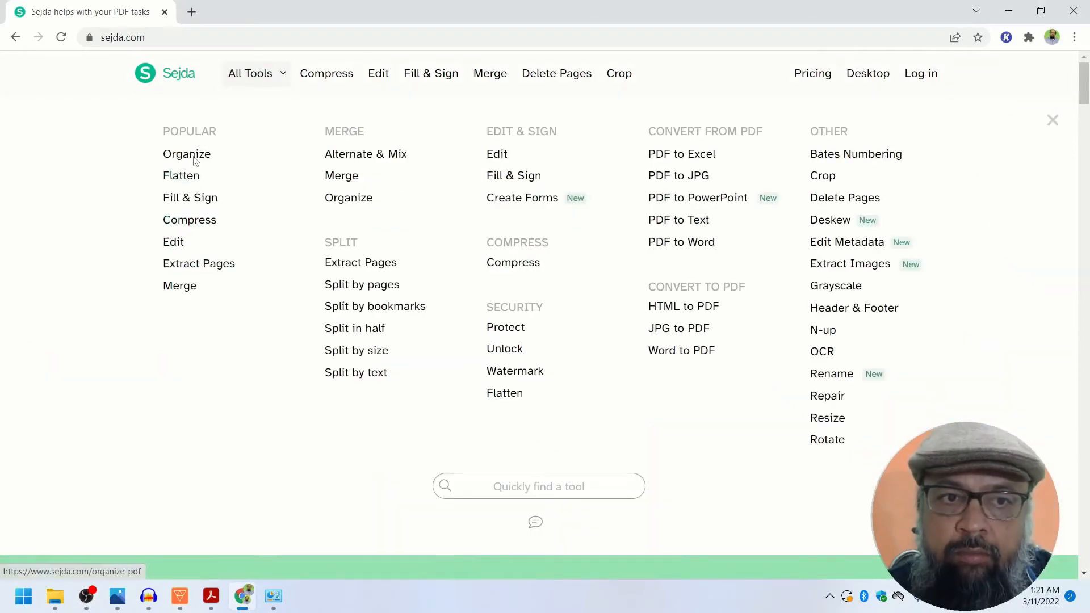
{"action": "left_click", "coordinate": [186, 154]}
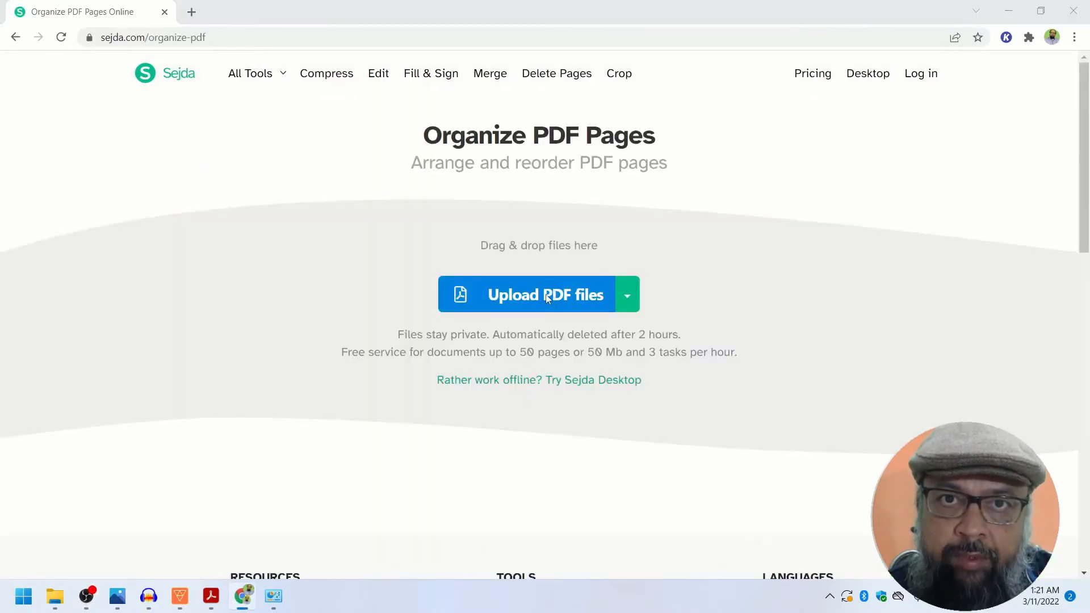
Upload Beginners-Guide-to-Online-Teaching.pdf from the computer into the organizer.
{"action": "left_click", "coordinate": [538, 294]}
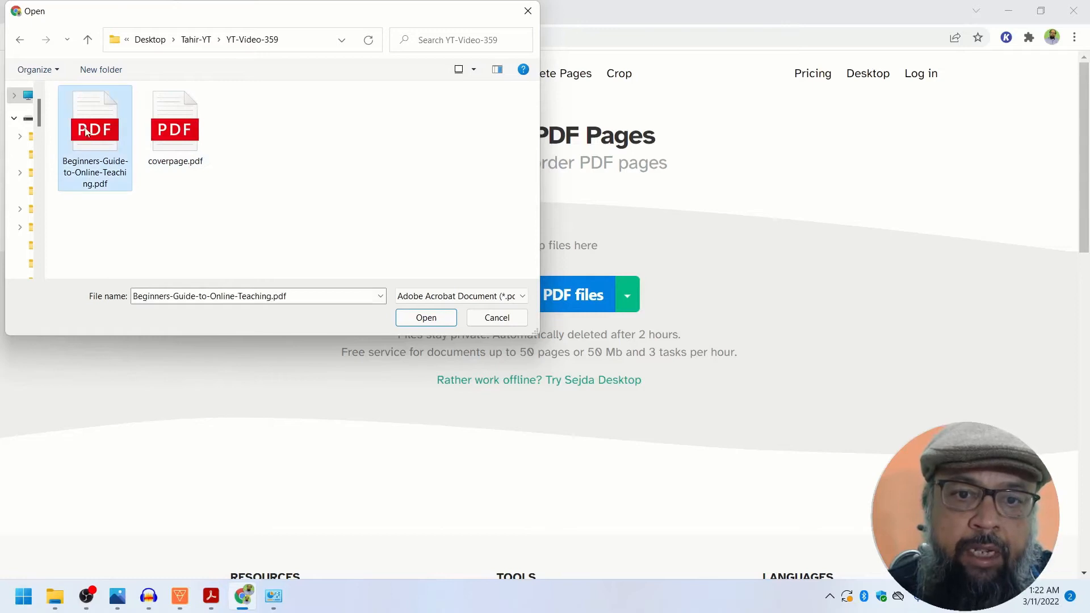
{"action": "left_click", "coordinate": [425, 318]}
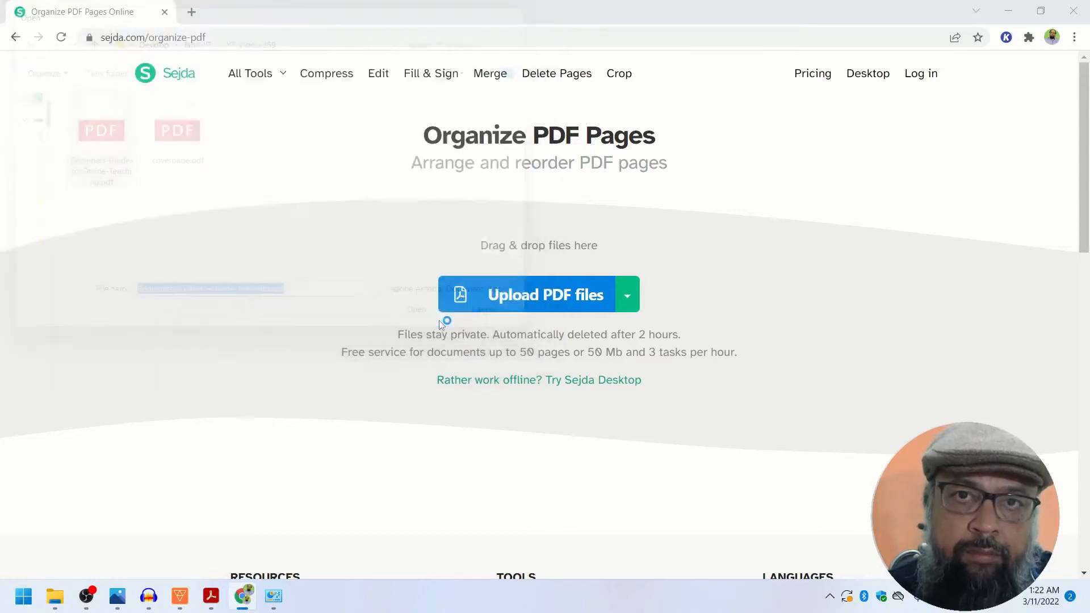
{"action": "left_click", "coordinate": [539, 294]}
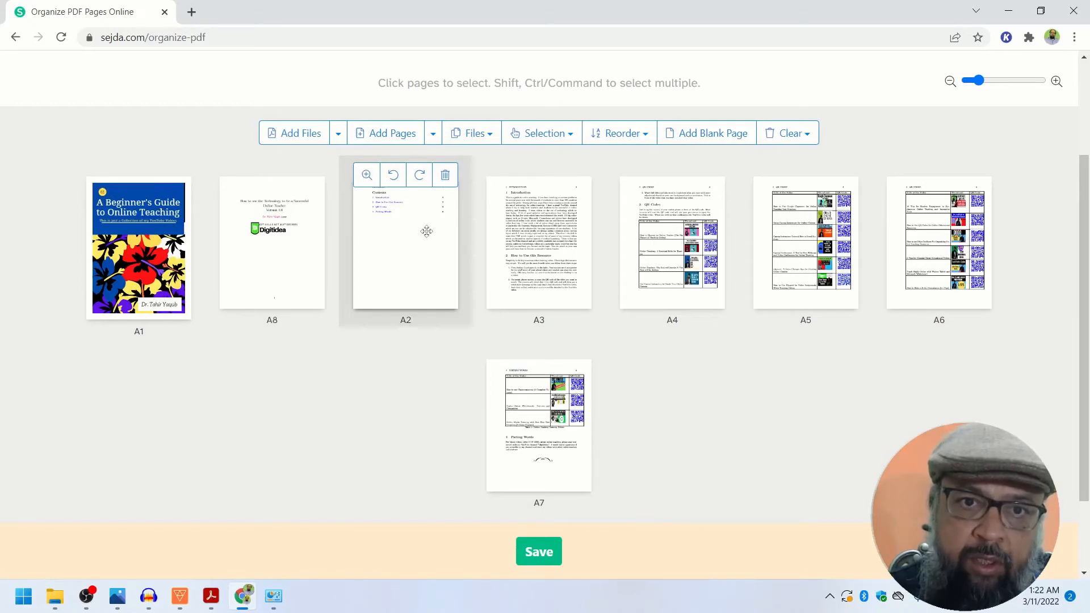
{"action": "mouse_move", "coordinate": [445, 175]}
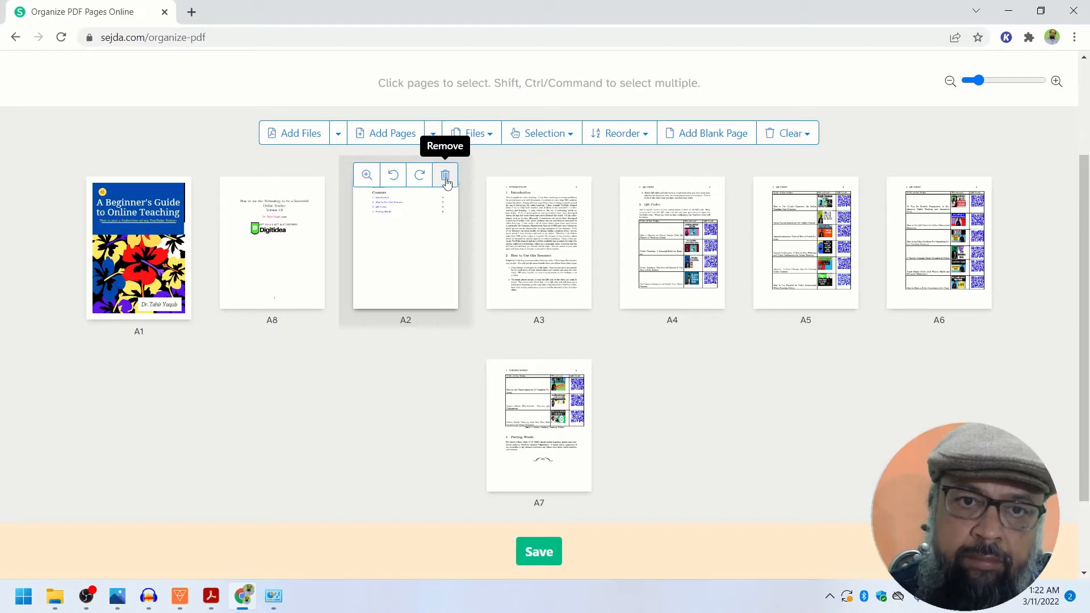
Remove the contents page A2, leaving seven pages with A8 after the cover.
{"action": "left_click", "coordinate": [445, 175]}
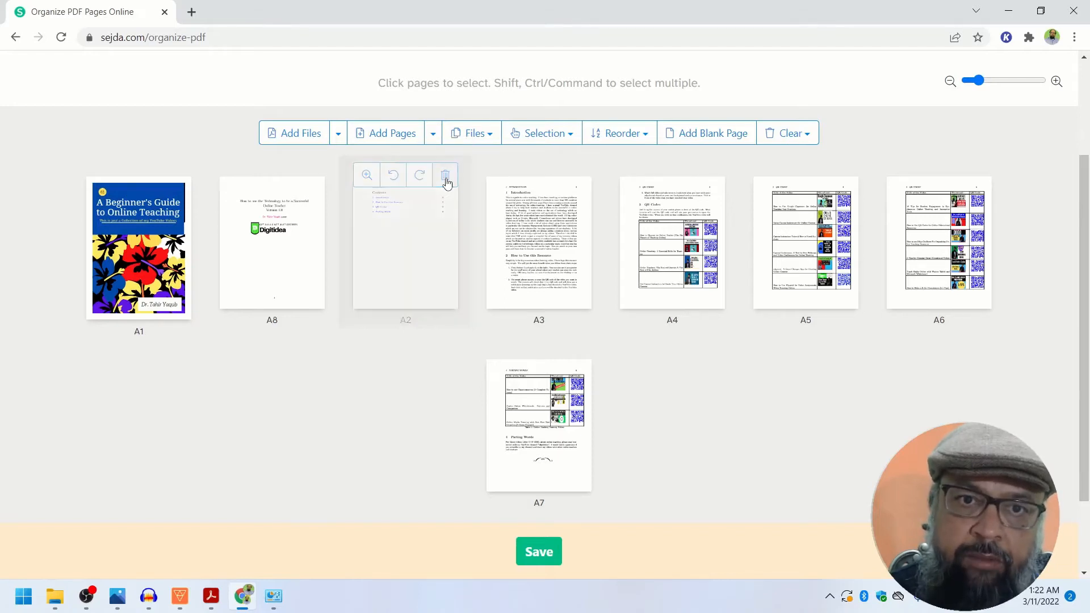
{"action": "left_click", "coordinate": [445, 174]}
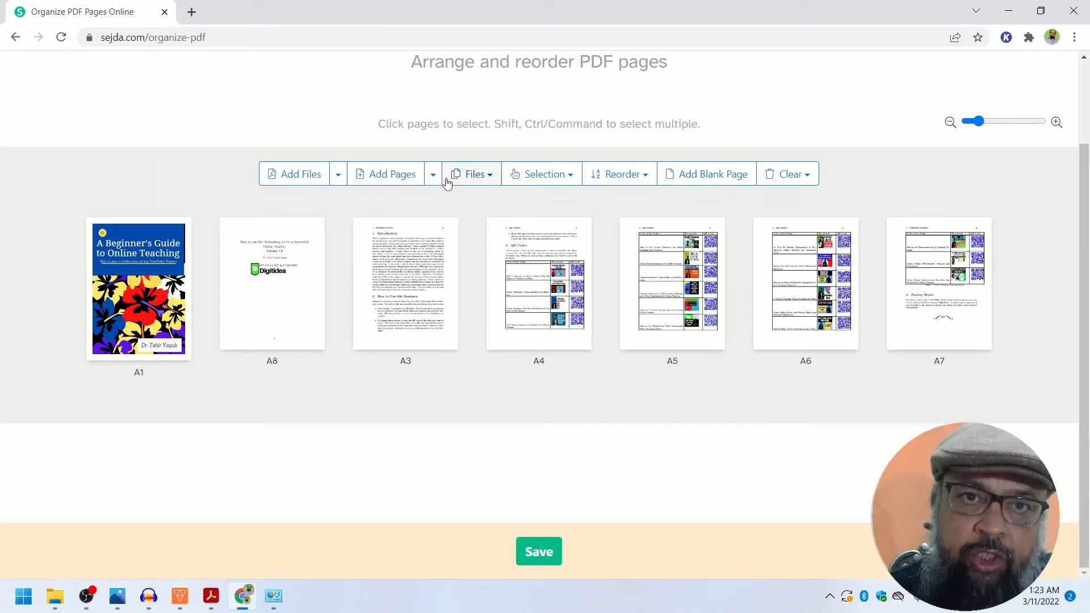
{"action": "mouse_move", "coordinate": [584, 548]}
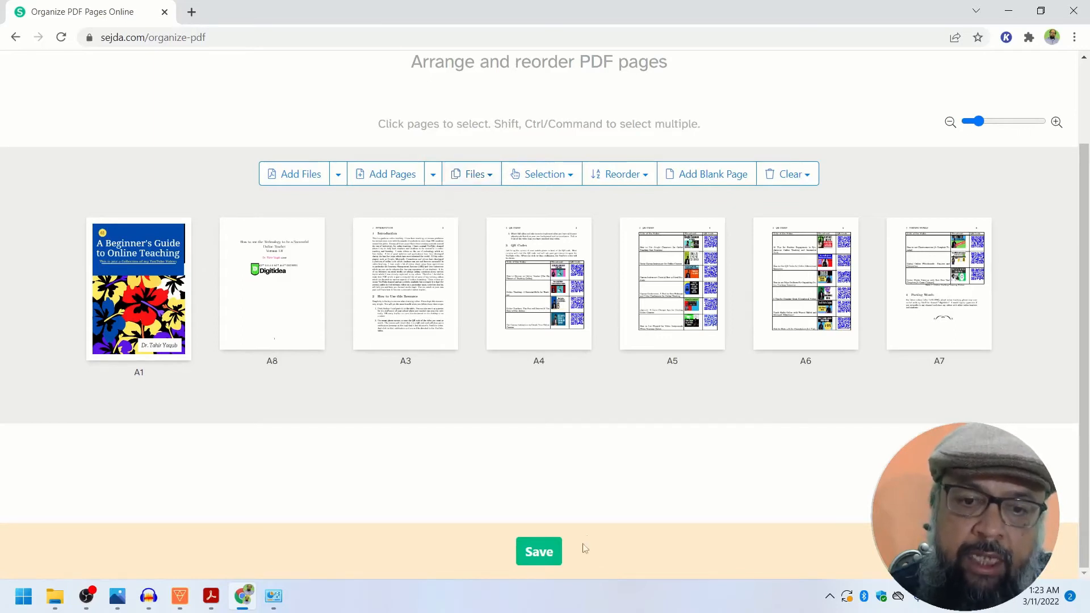
Save the rearranged pages as a new PDF and scroll its preview down to page 4.
{"action": "left_click", "coordinate": [538, 551]}
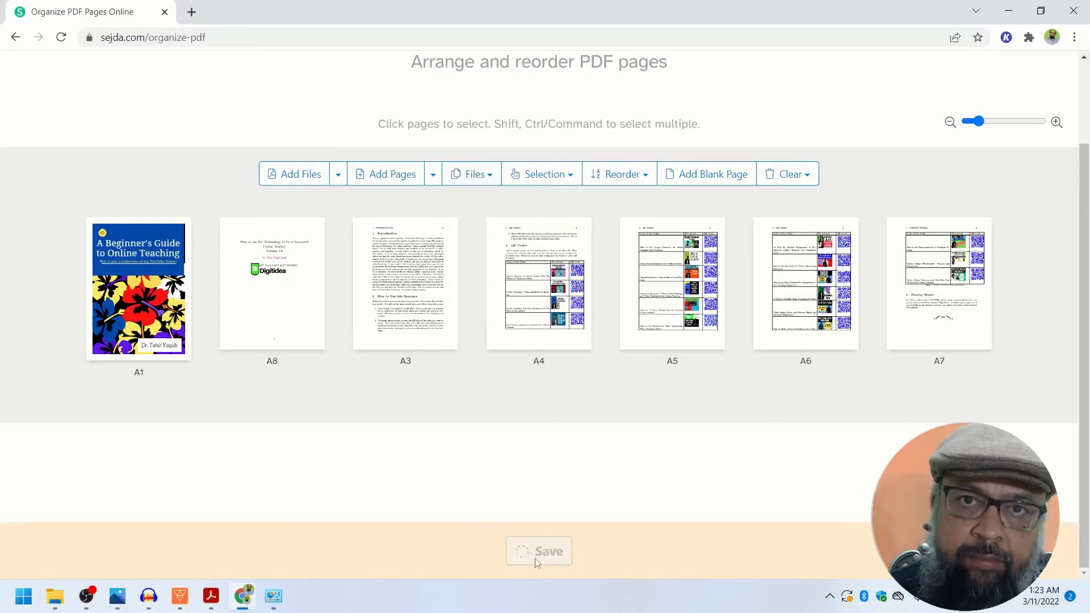
{"action": "left_click", "coordinate": [538, 550]}
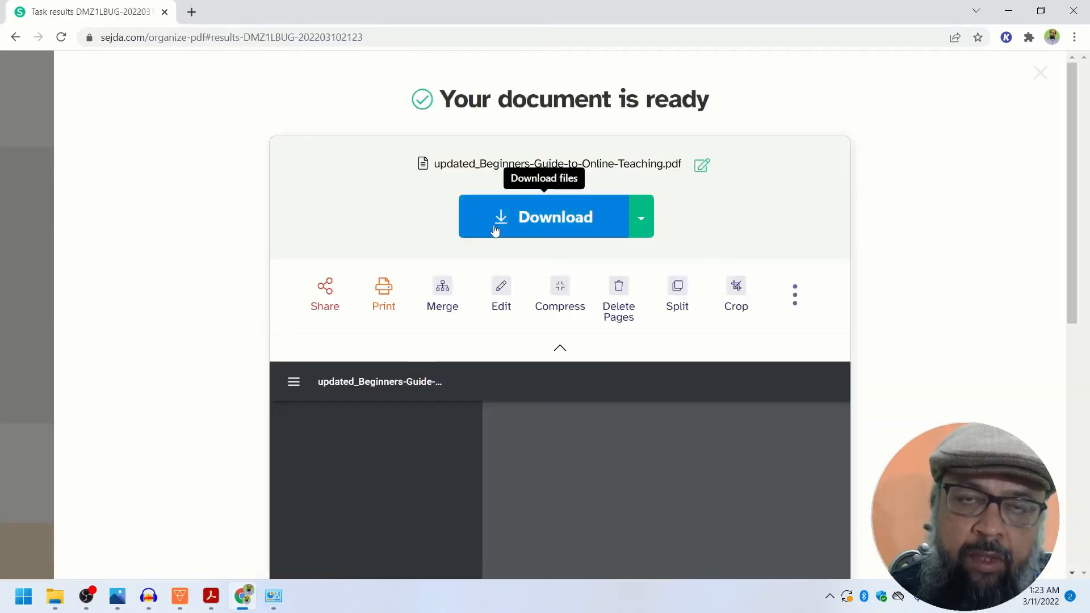
{"action": "scroll", "scroll_direction": "down", "scroll_amount": 3}
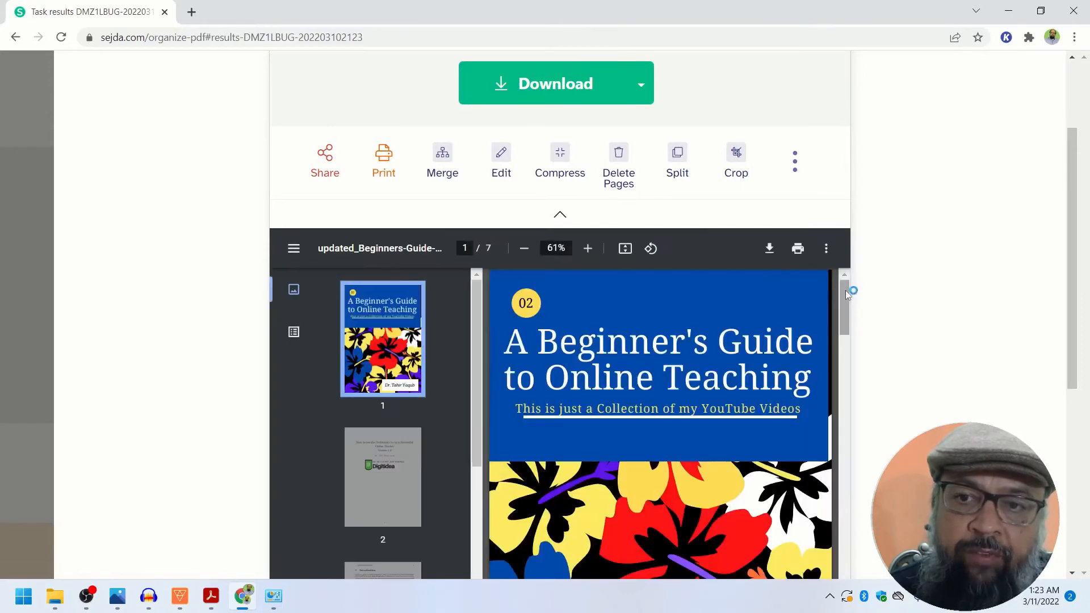
{"action": "scroll", "scroll_direction": "down", "scroll_amount": 3}
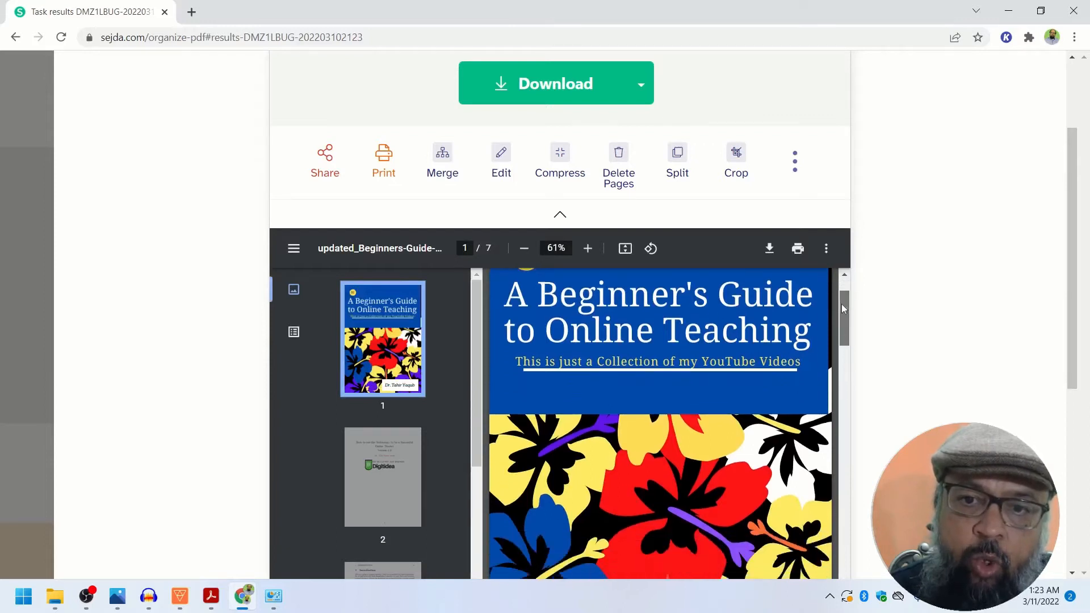
{"action": "scroll", "scroll_direction": "down", "scroll_amount": 3}
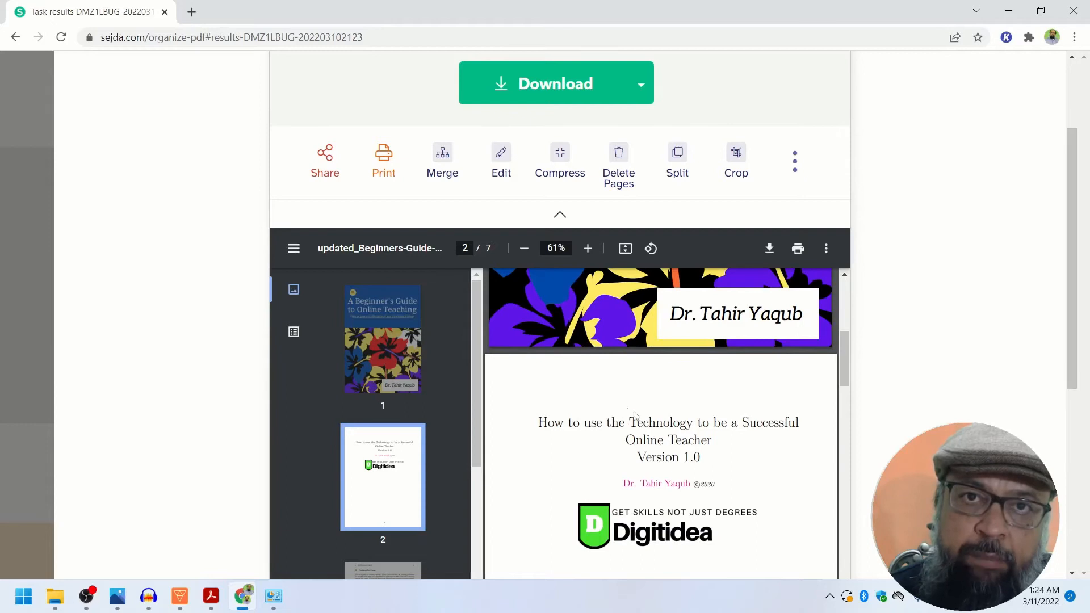
{"action": "scroll", "scroll_direction": "down", "scroll_amount": 3}
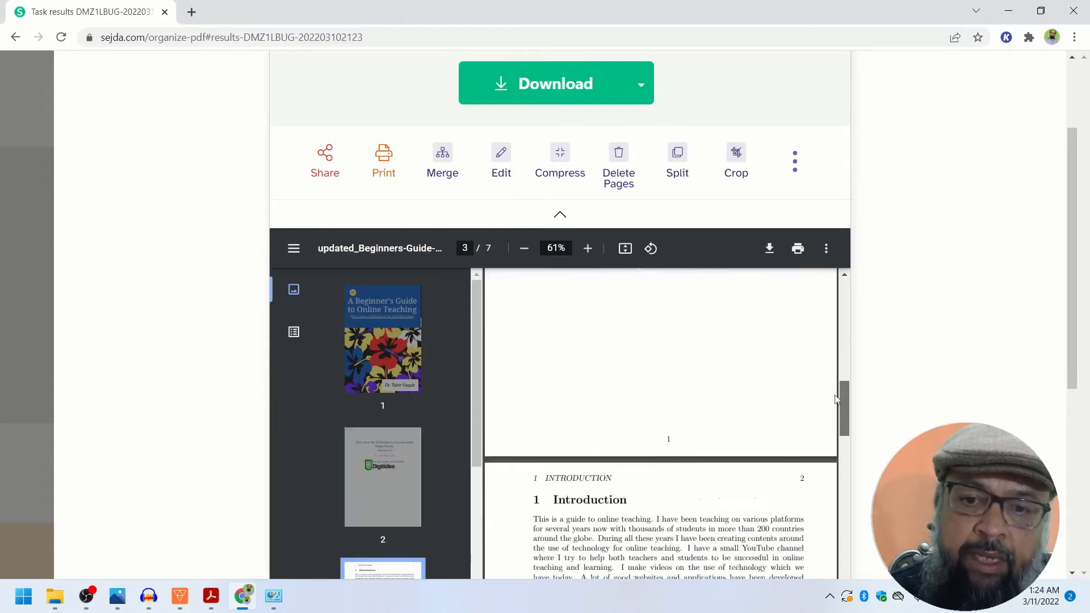
{"action": "scroll", "scroll_direction": "down", "scroll_amount": 3}
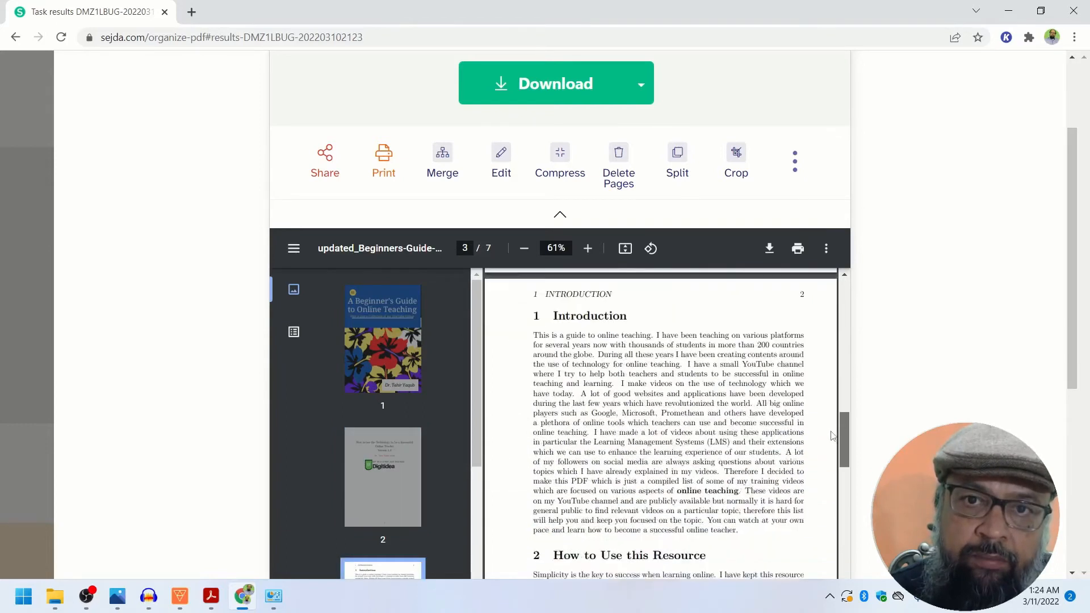
{"action": "scroll", "scroll_direction": "down", "scroll_amount": 3}
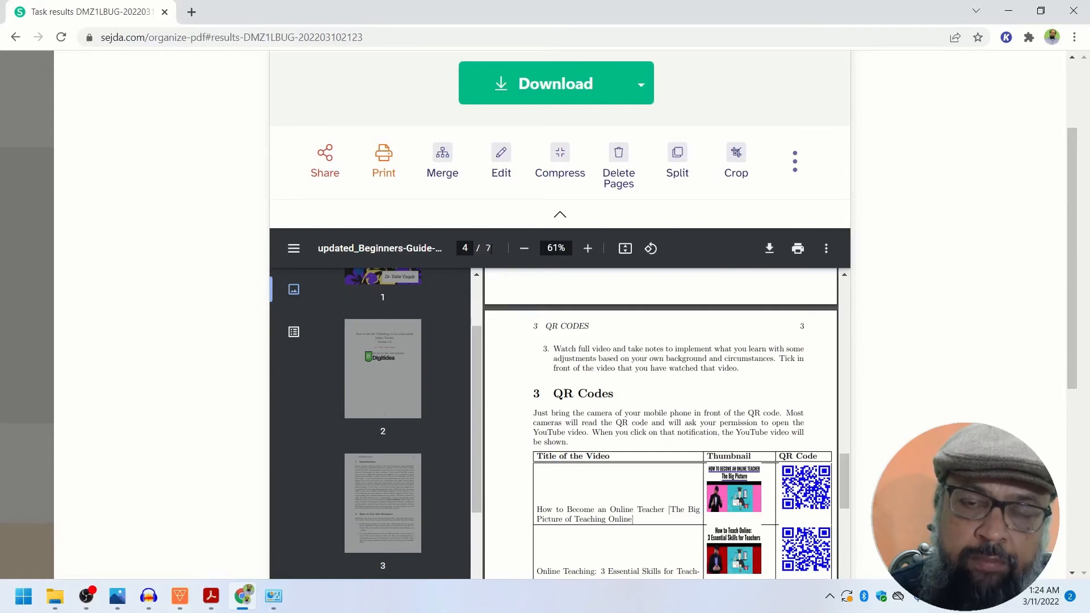
Download the seven-page guide, open it when done and scroll through its pages.
{"action": "left_click", "coordinate": [555, 83]}
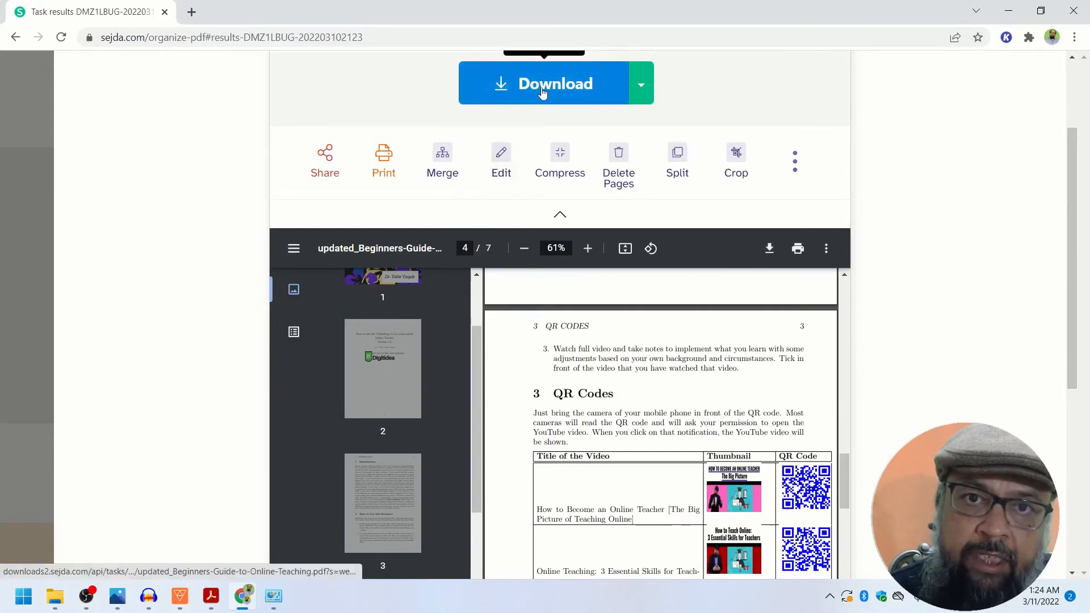
{"action": "left_click", "coordinate": [556, 83]}
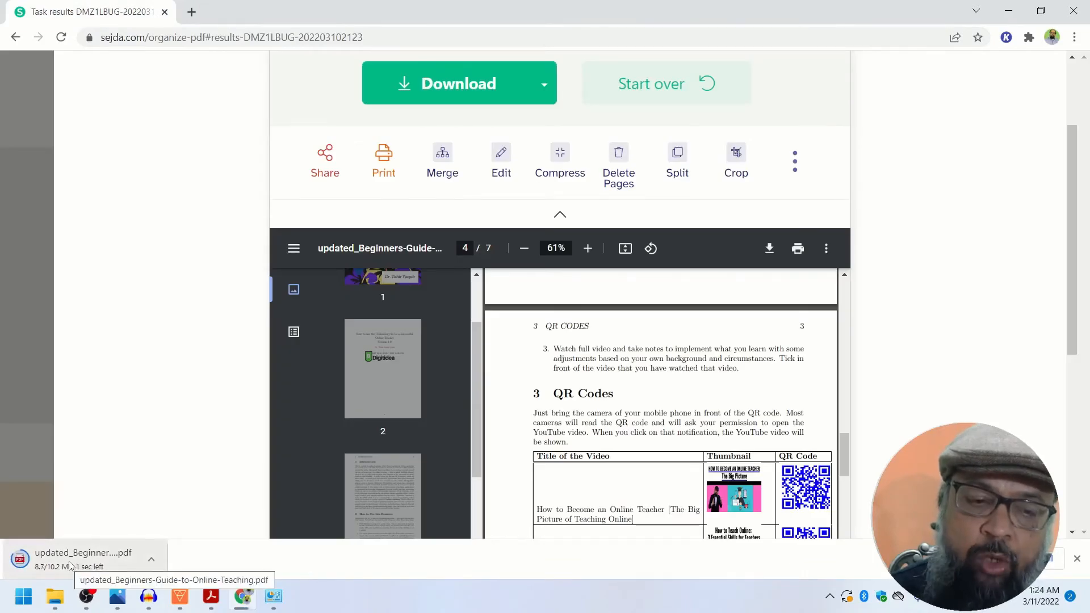
{"action": "left_click", "coordinate": [151, 559]}
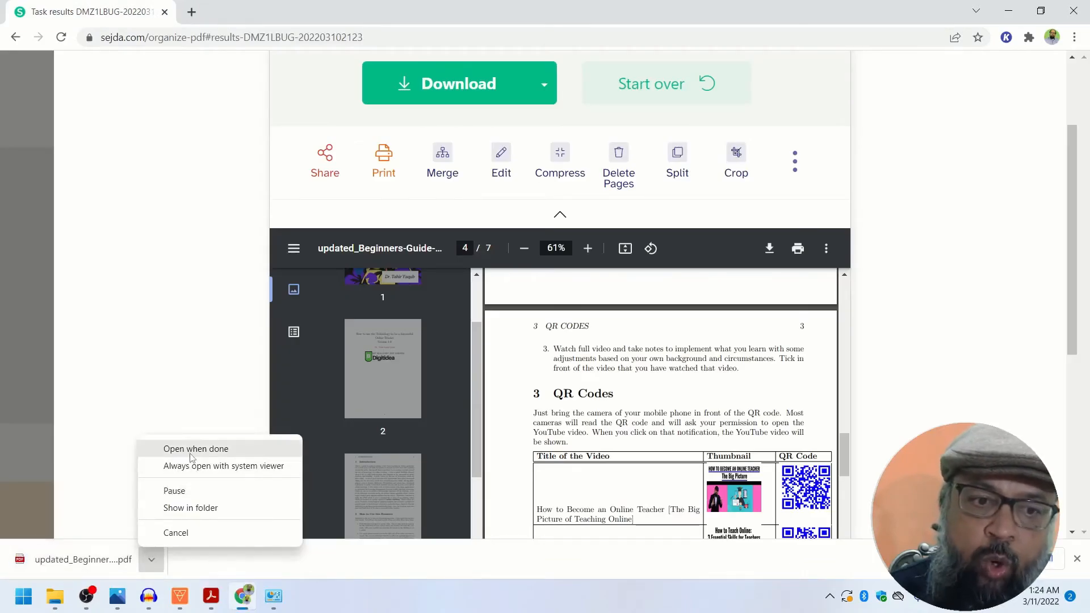
{"action": "left_click", "coordinate": [195, 449]}
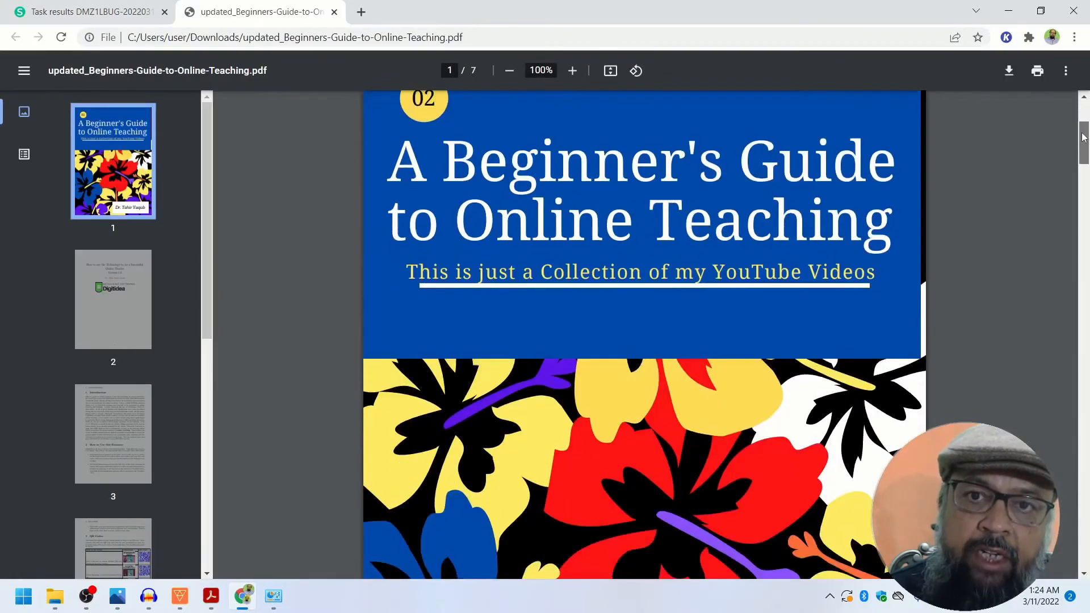
{"action": "scroll", "scroll_direction": "down", "scroll_amount": 3}
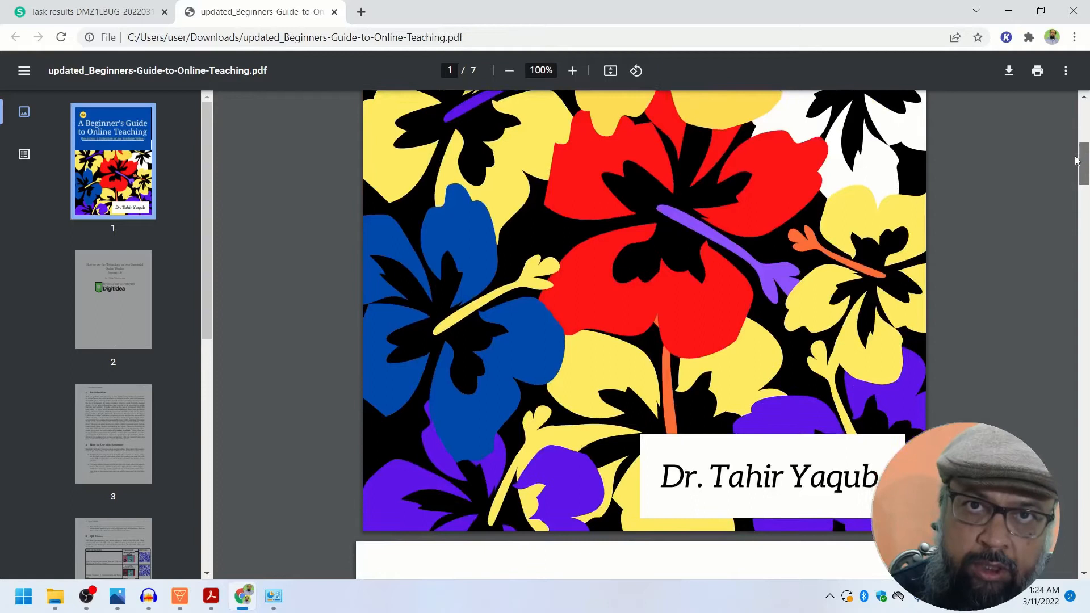
{"action": "scroll", "scroll_direction": "down", "scroll_amount": 3}
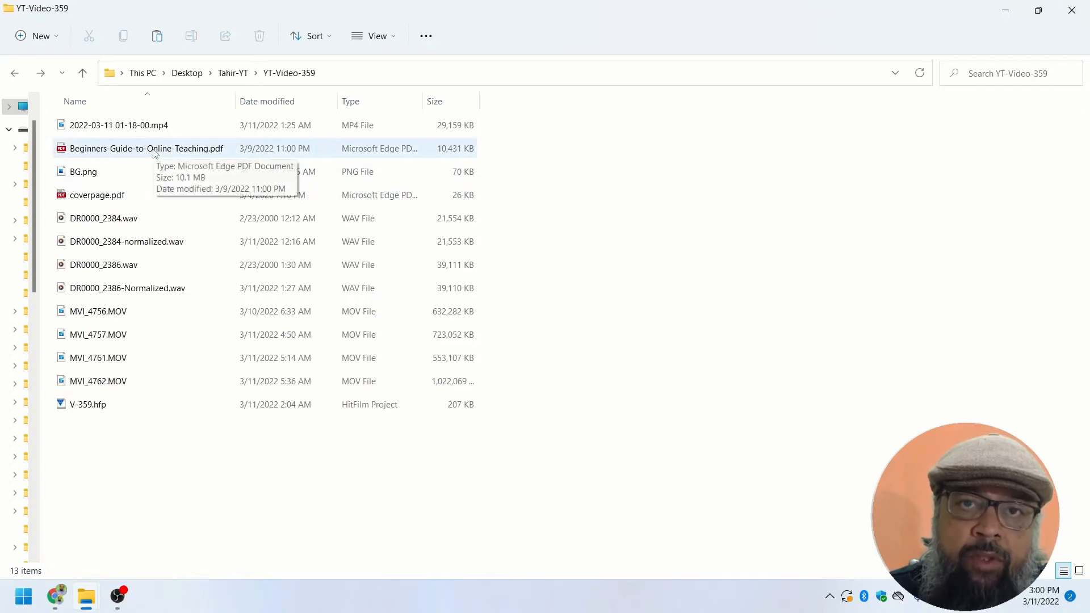
Bring up the Open with app choices for the original Beginners-Guide-to-Online-Teaching.pdf.
{"action": "right_click", "coordinate": [147, 148]}
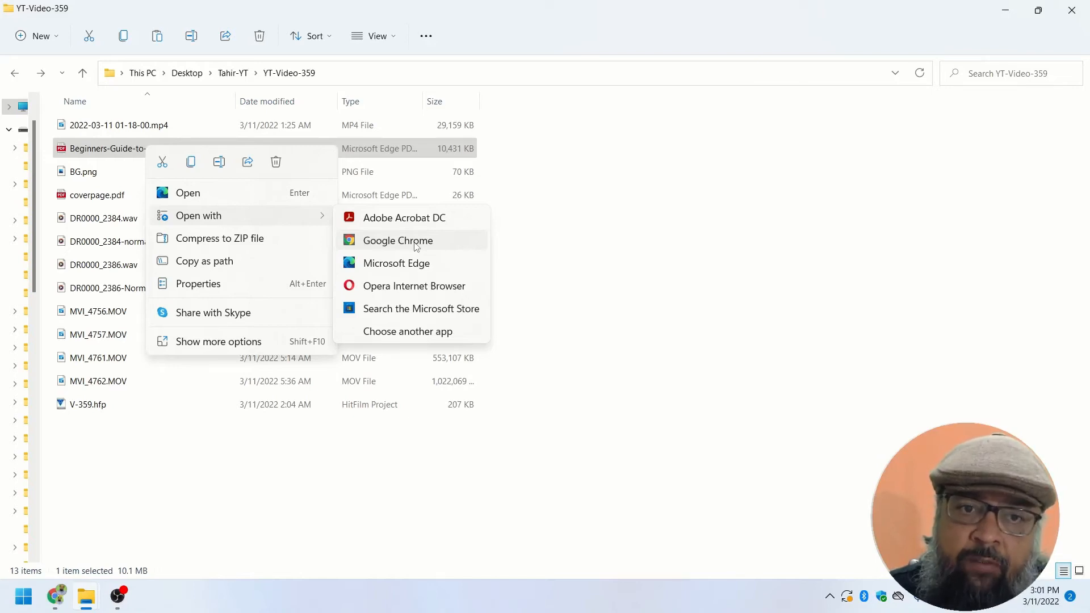
Open the original eight-page guide in Google Chrome and view its Contents page.
{"action": "left_click", "coordinate": [398, 239]}
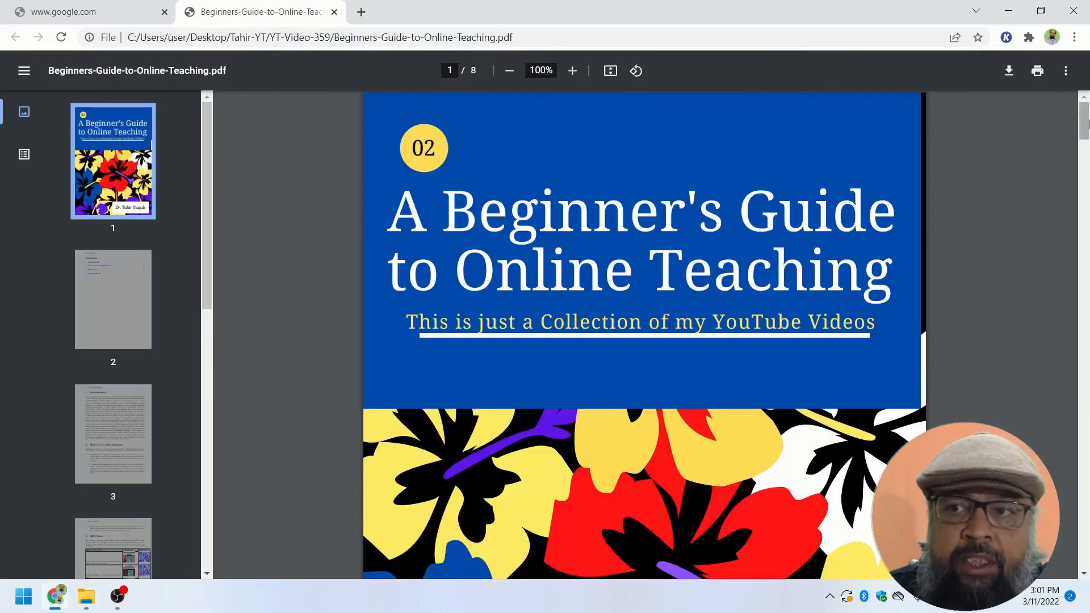
{"action": "scroll", "scroll_direction": "down", "scroll_amount": 3}
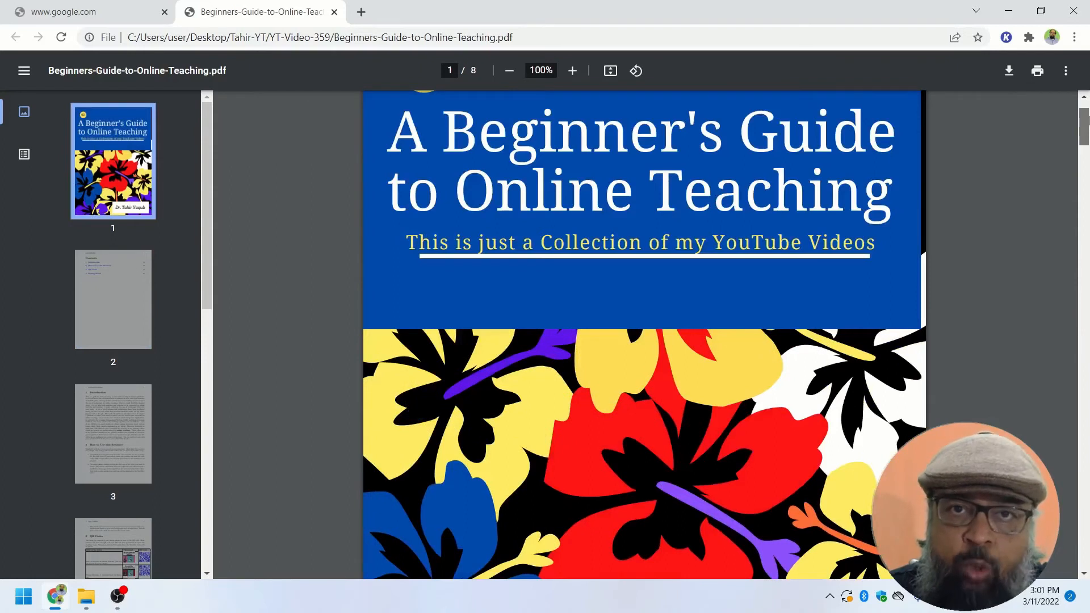
{"action": "left_click", "coordinate": [113, 300]}
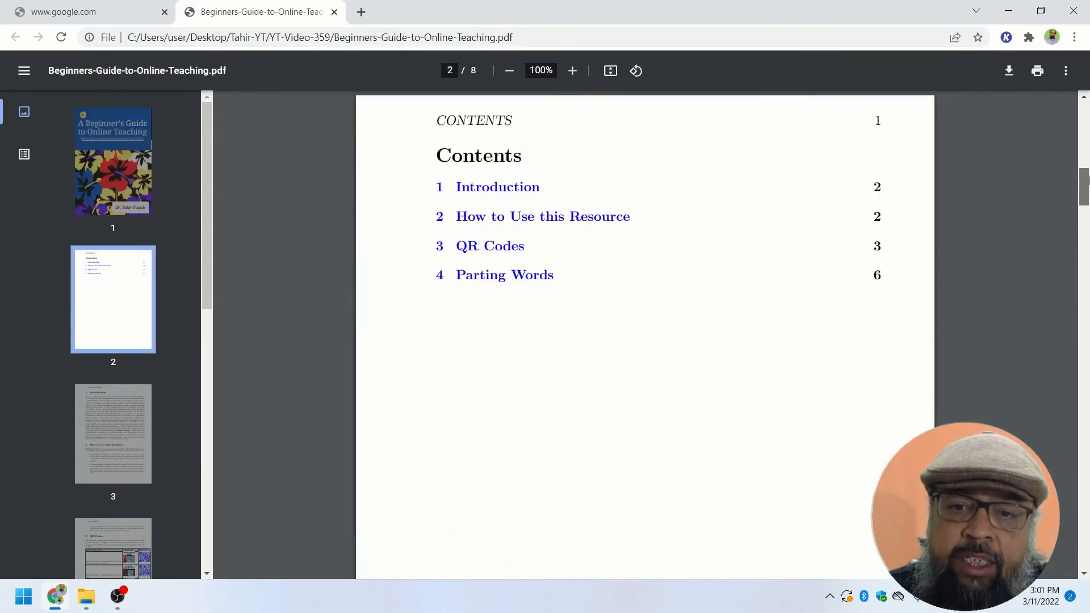
{"action": "scroll", "scroll_direction": "up", "scroll_amount": 3}
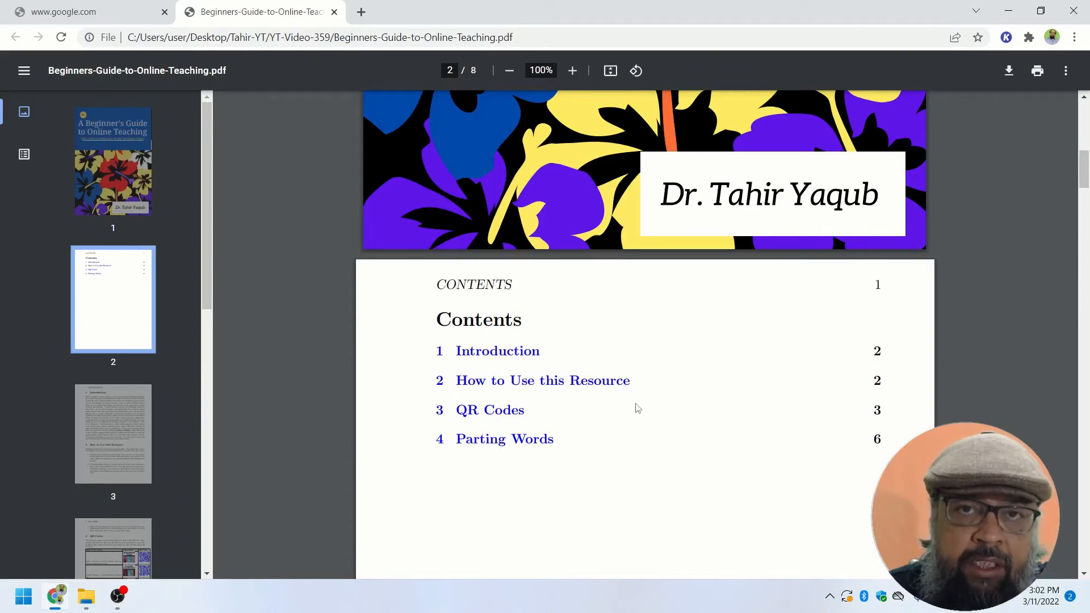
{"action": "mouse_move", "coordinate": [781, 293]}
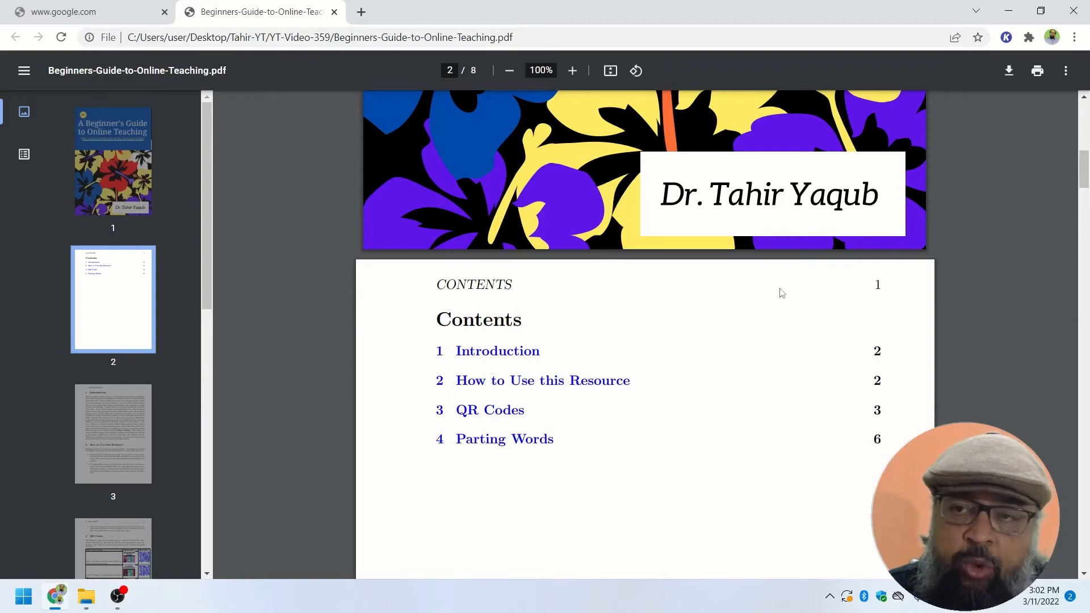
{"action": "mouse_move", "coordinate": [1037, 71]}
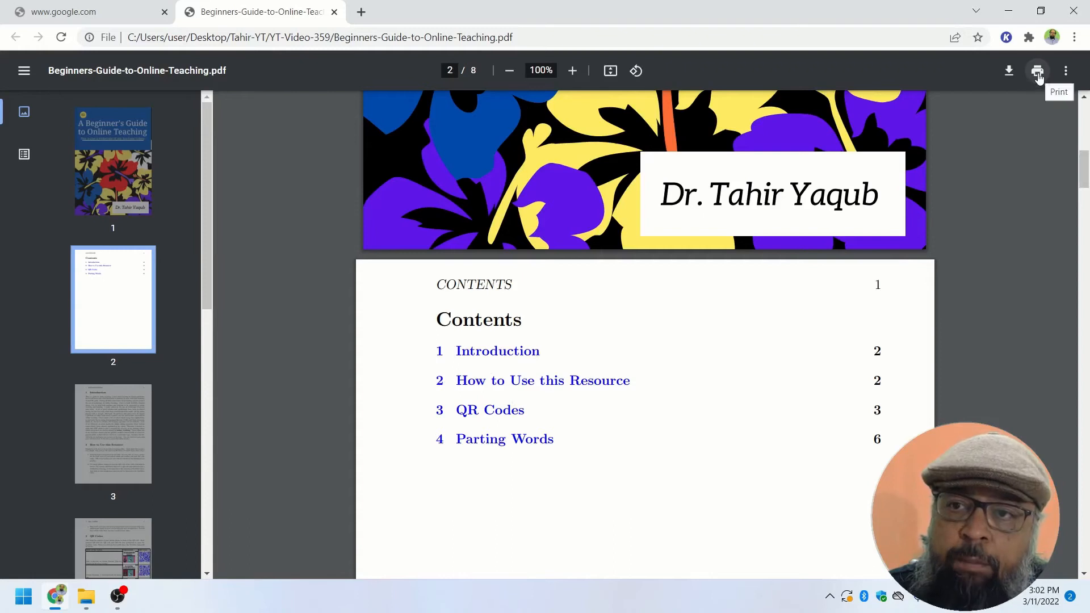
In Chrome's print setup, set custom pages 1,3-8 and destination Save as PDF.
{"action": "left_click", "coordinate": [1037, 70]}
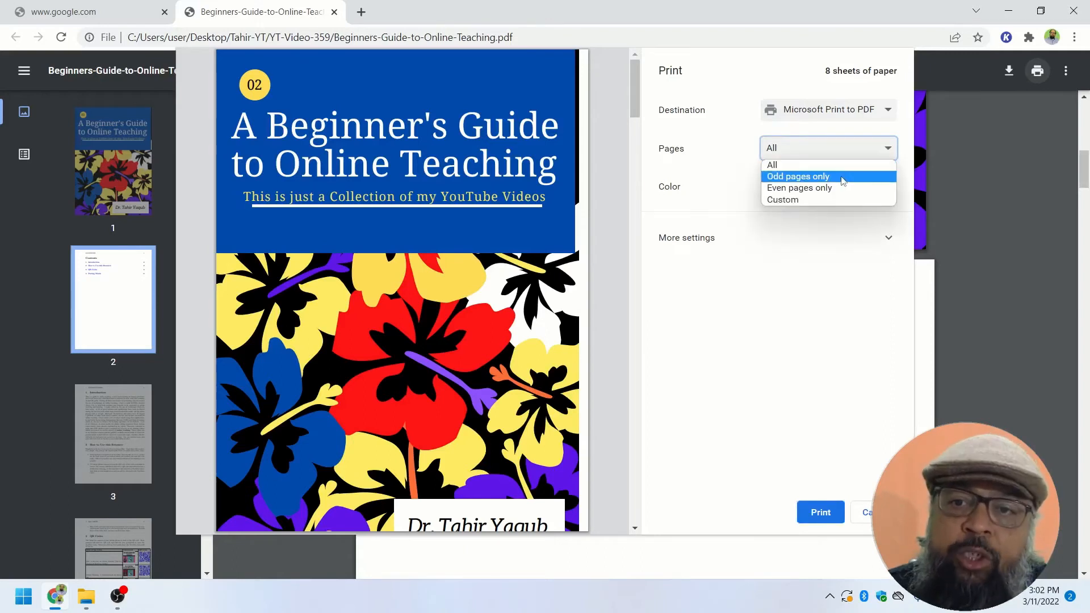
{"action": "mouse_move", "coordinate": [804, 215]}
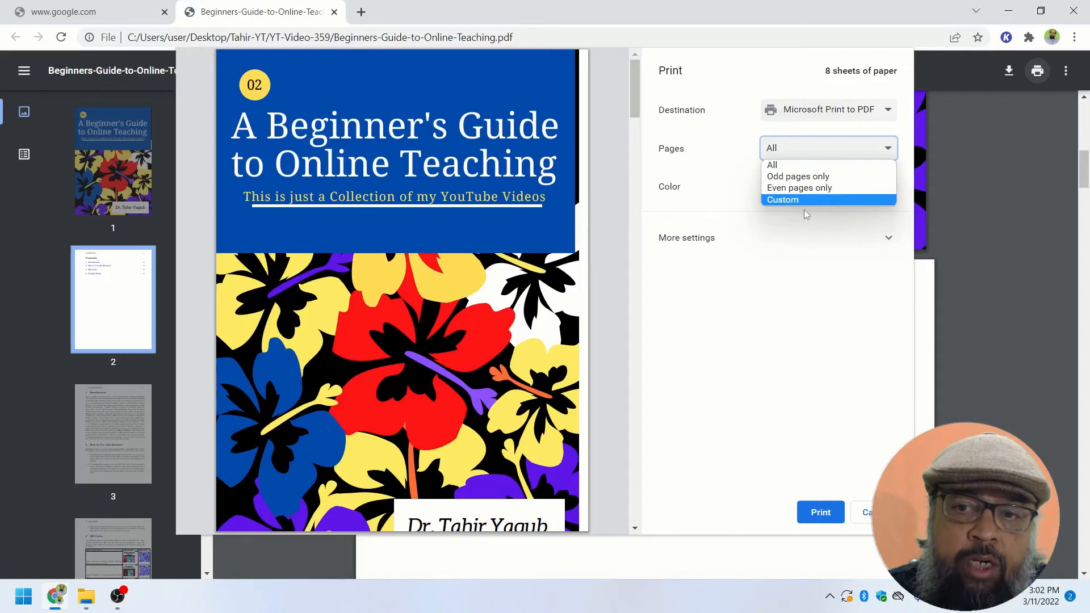
{"action": "mouse_move", "coordinate": [799, 202]}
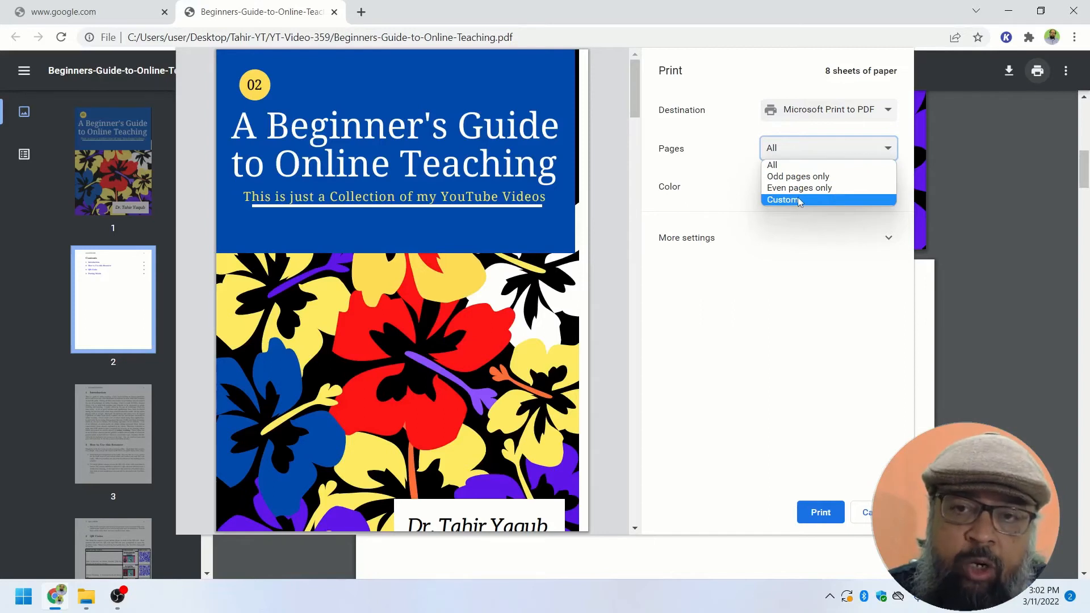
{"action": "left_click", "coordinate": [783, 200]}
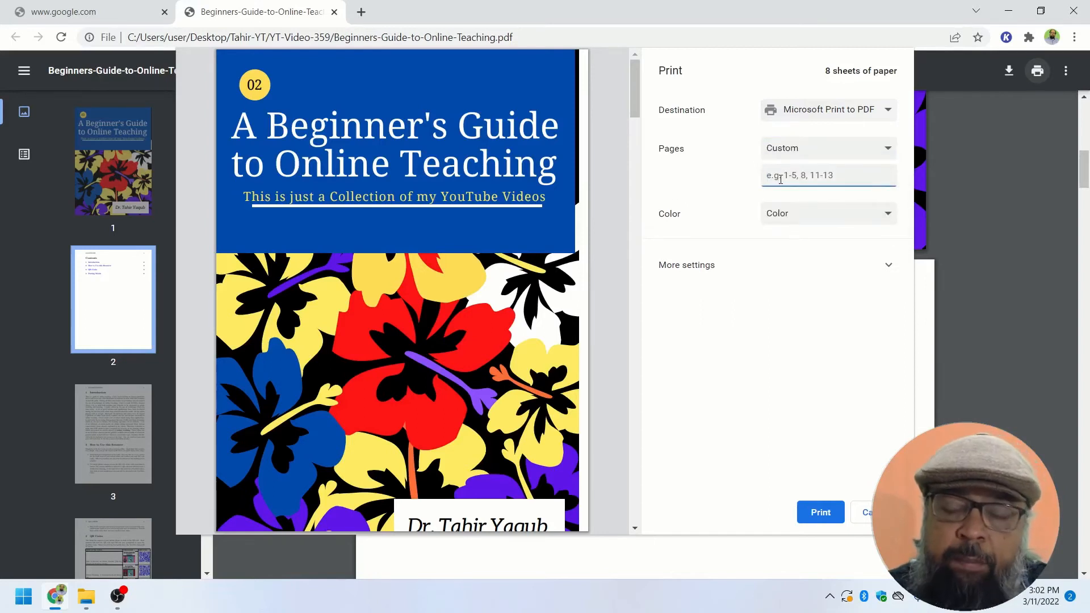
{"action": "type", "text": "1"}
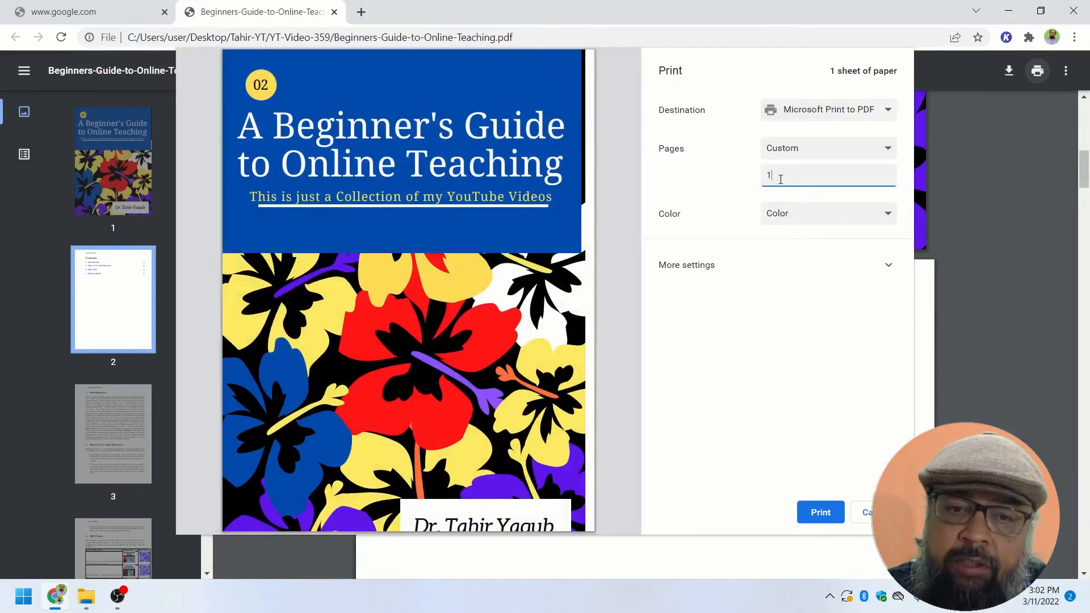
{"action": "type", "text": ","}
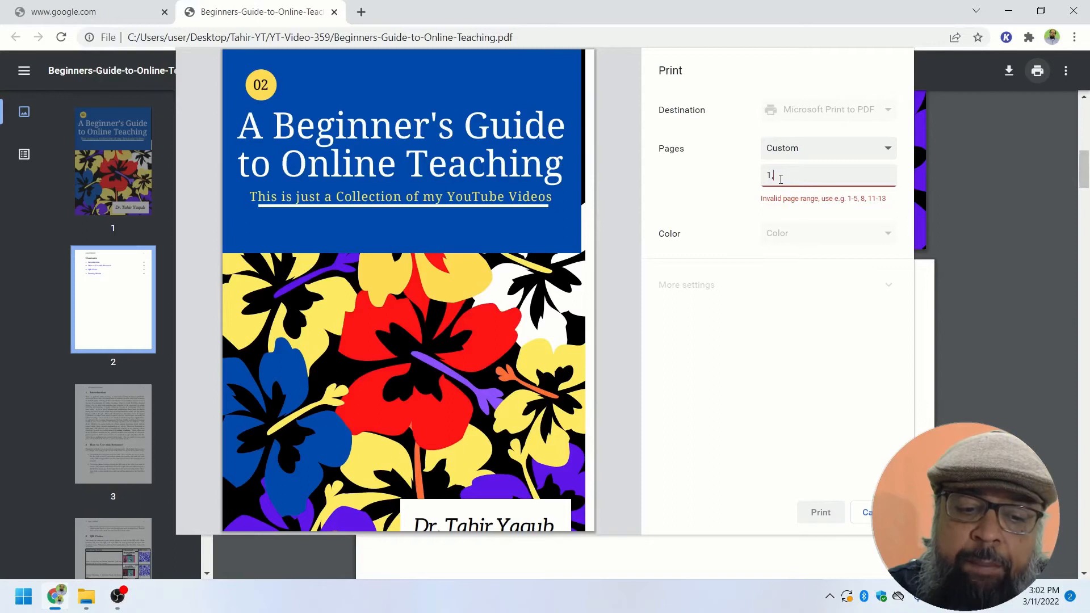
{"action": "type", "text": "3-8"}
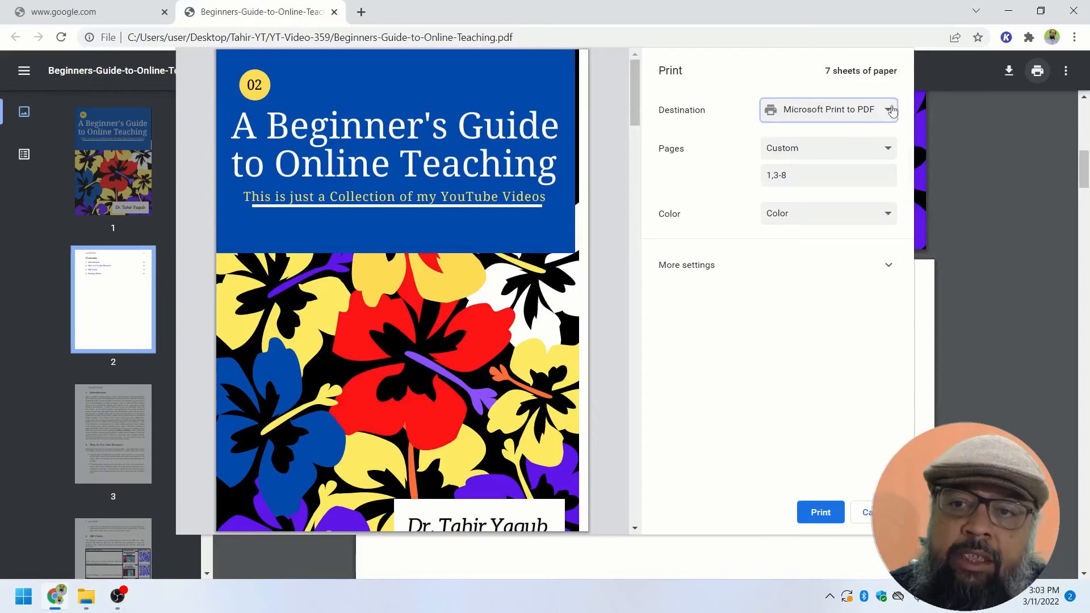
{"action": "left_click", "coordinate": [888, 109]}
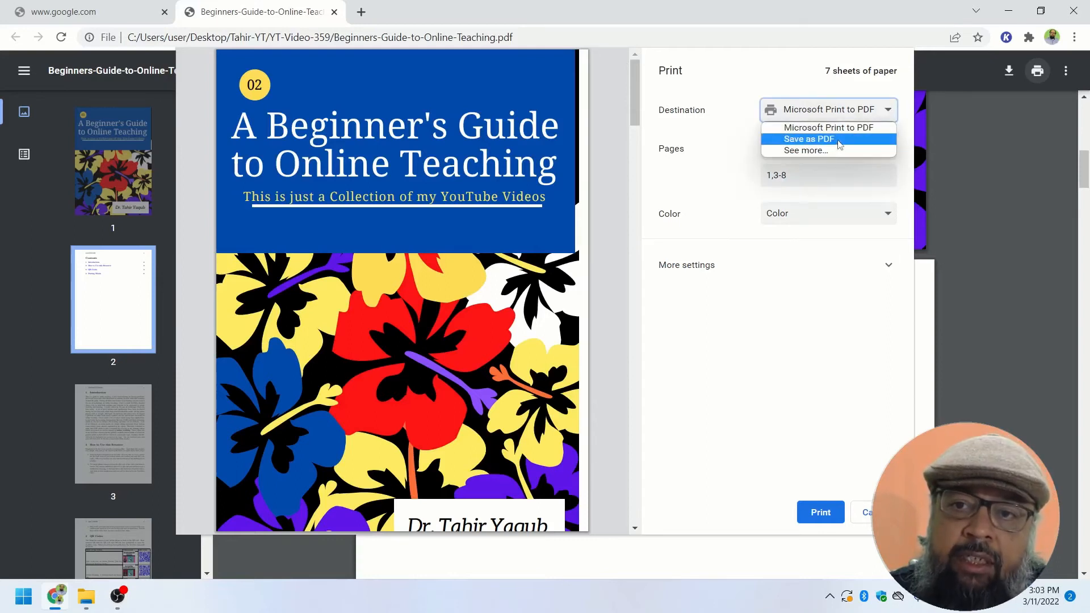
{"action": "left_click", "coordinate": [808, 139]}
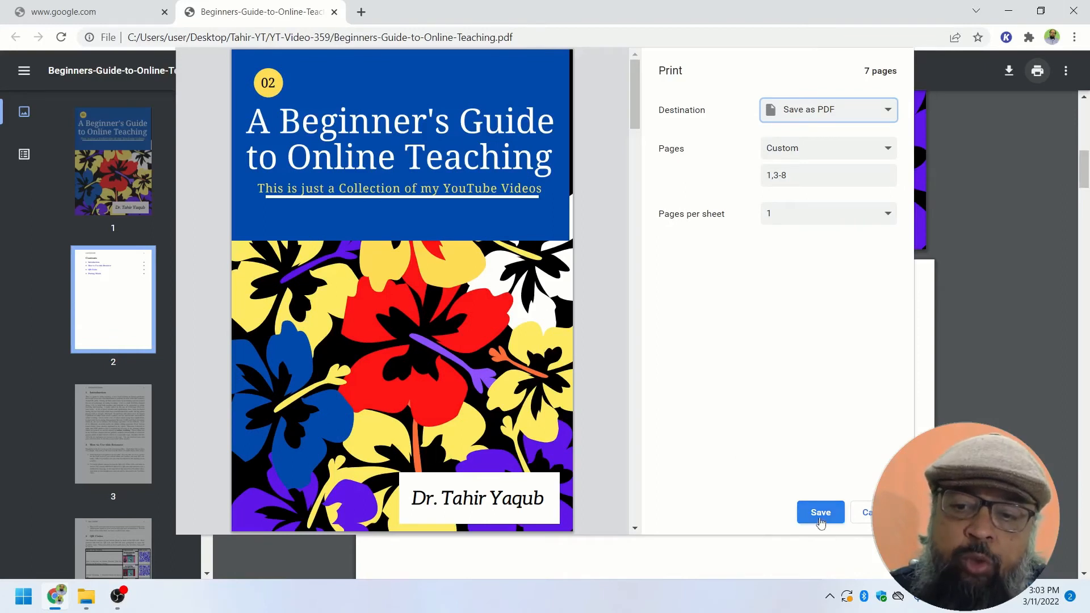
Save the seven-page copy to the Desktop as Without-Page-2.pdf.
{"action": "left_click", "coordinate": [820, 512]}
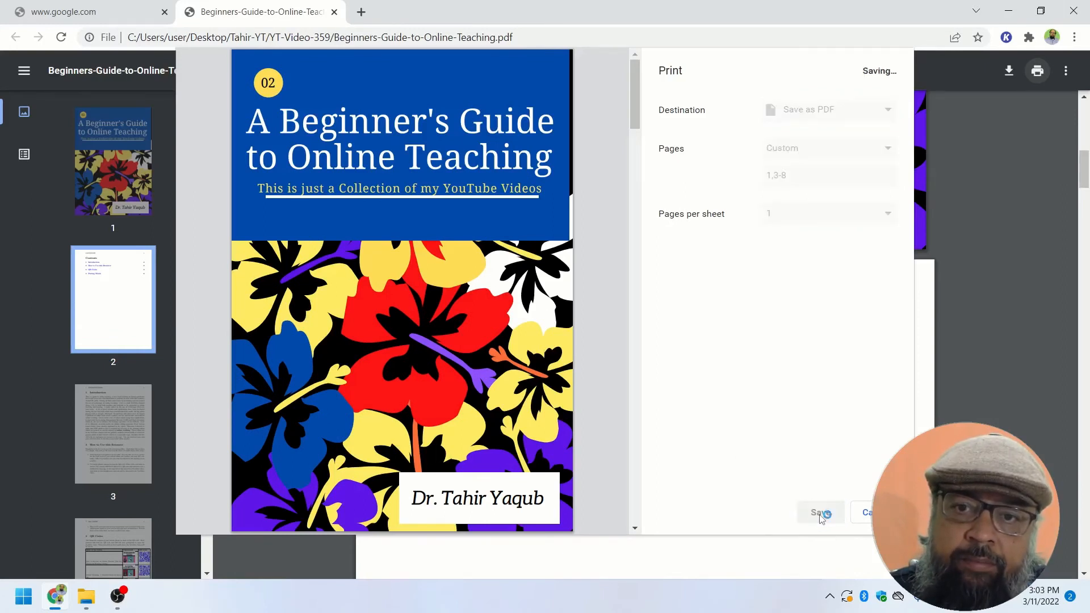
{"action": "left_click", "coordinate": [819, 512]}
{"action": "type", "text": "Without-Page-2.pdf"}
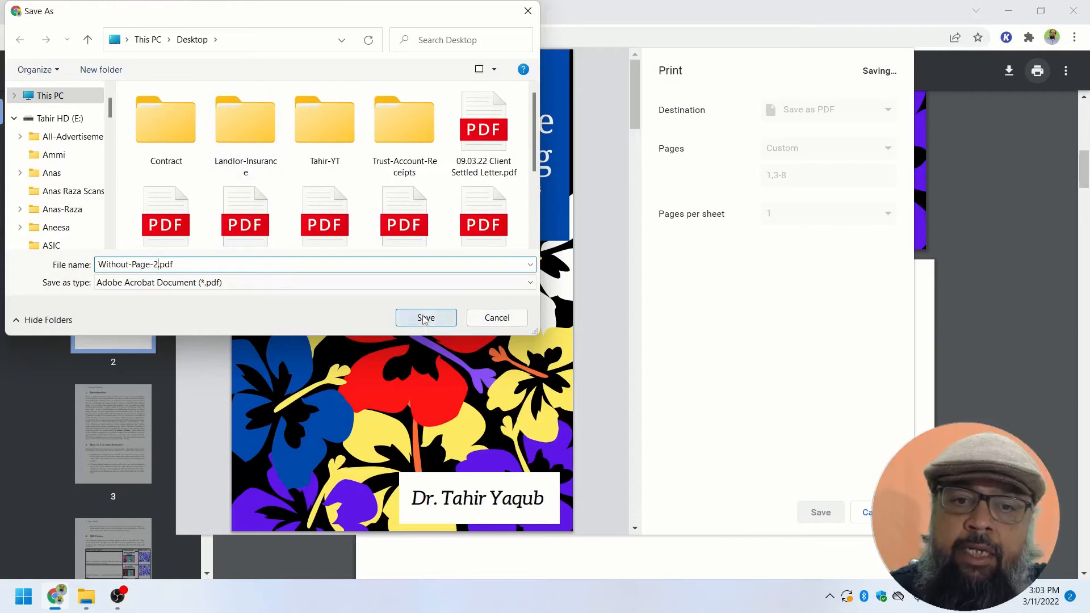
{"action": "left_click", "coordinate": [426, 318]}
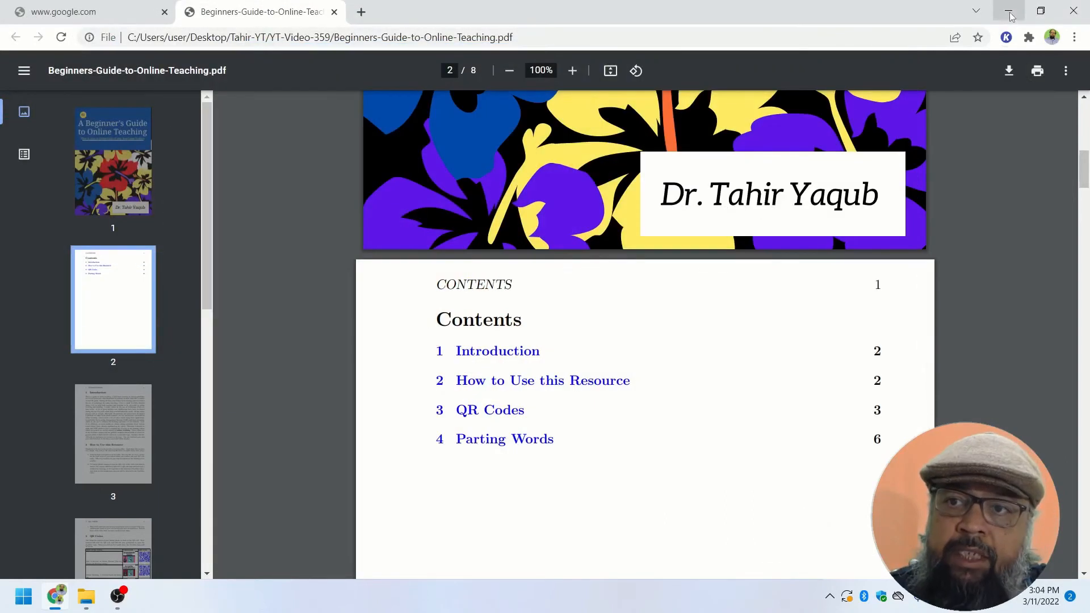
Minimize Chrome and open Without-Page-2.pdf from the desktop in Microsoft Edge.
{"action": "left_click", "coordinate": [1008, 11]}
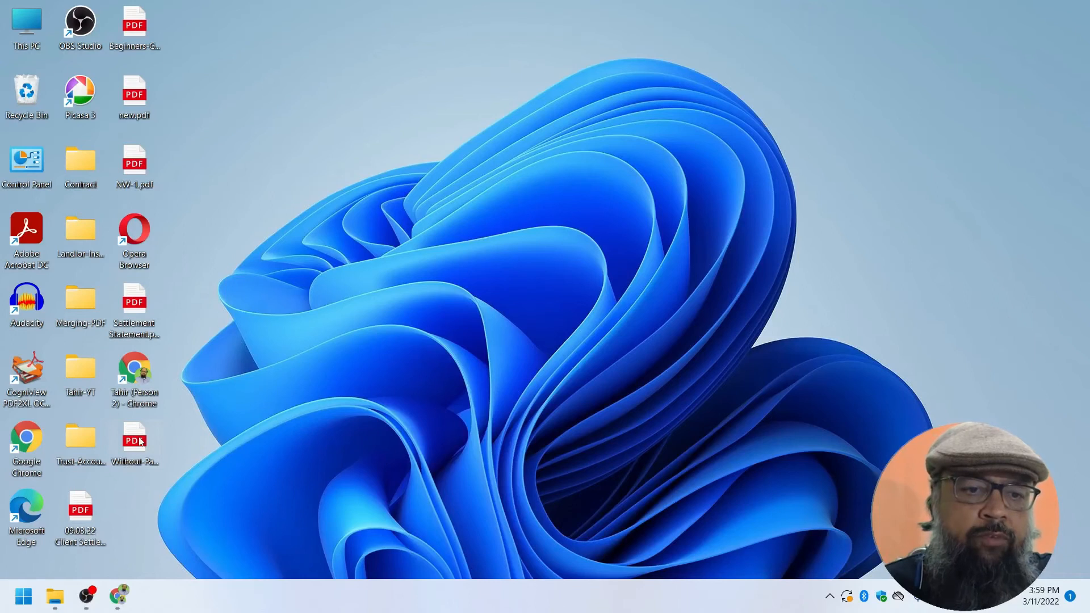
{"action": "double_click", "coordinate": [134, 438]}
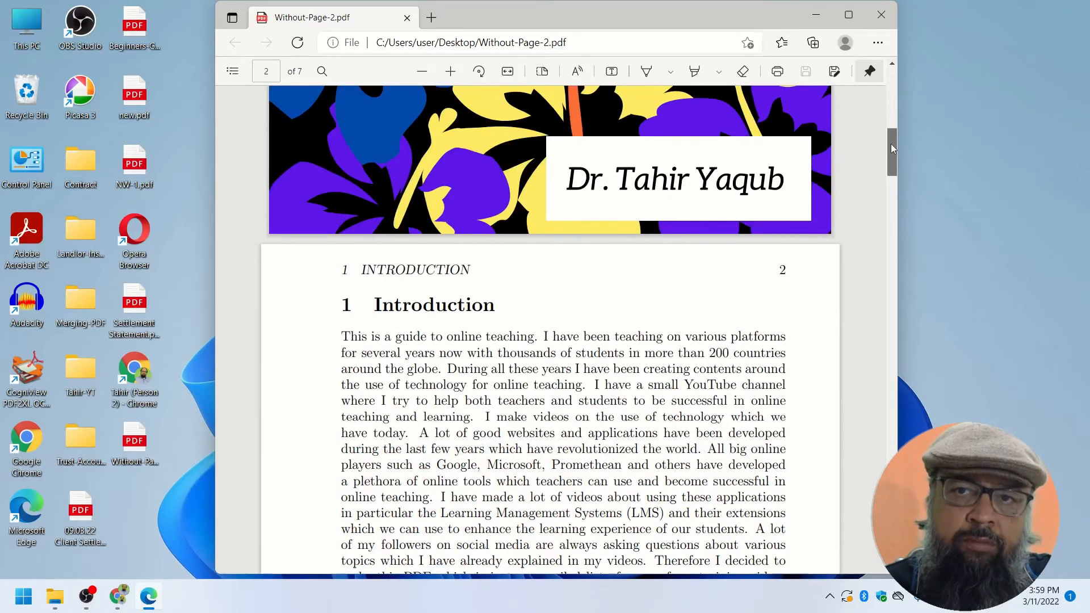
{"action": "left_click", "coordinate": [118, 596]}
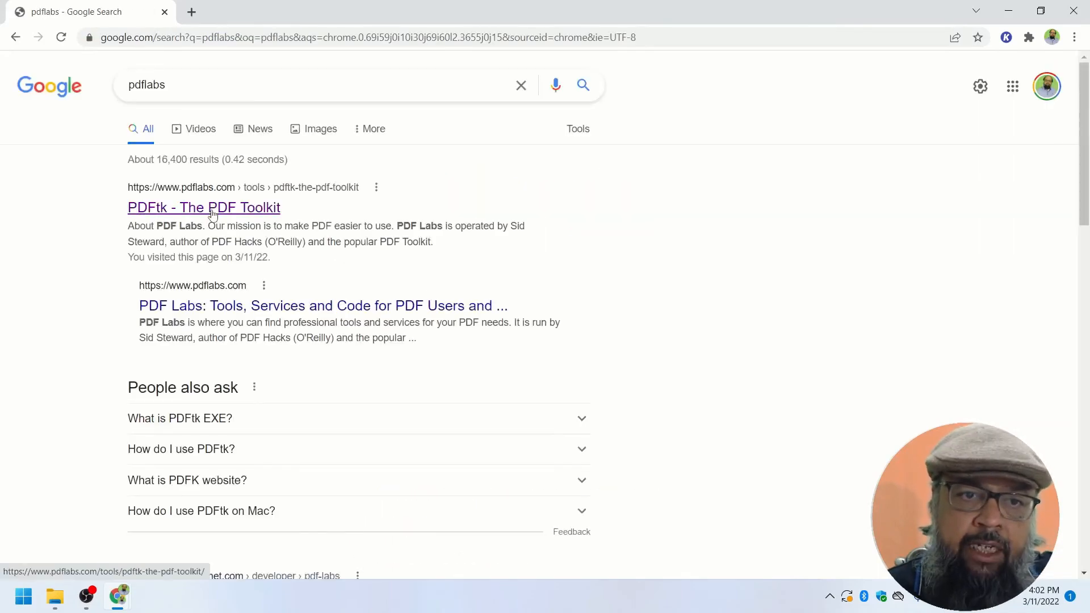
Open the PDFtk - The PDF Toolkit page and scroll to the PDFtk Free download link.
{"action": "left_click", "coordinate": [203, 207]}
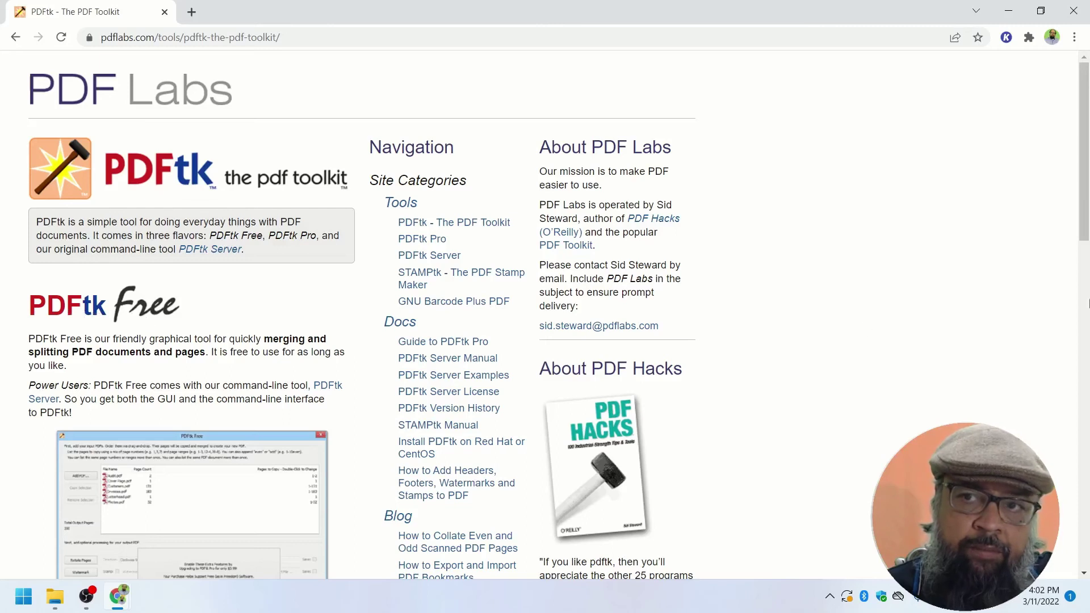
{"action": "scroll", "scroll_direction": "down", "scroll_amount": 3}
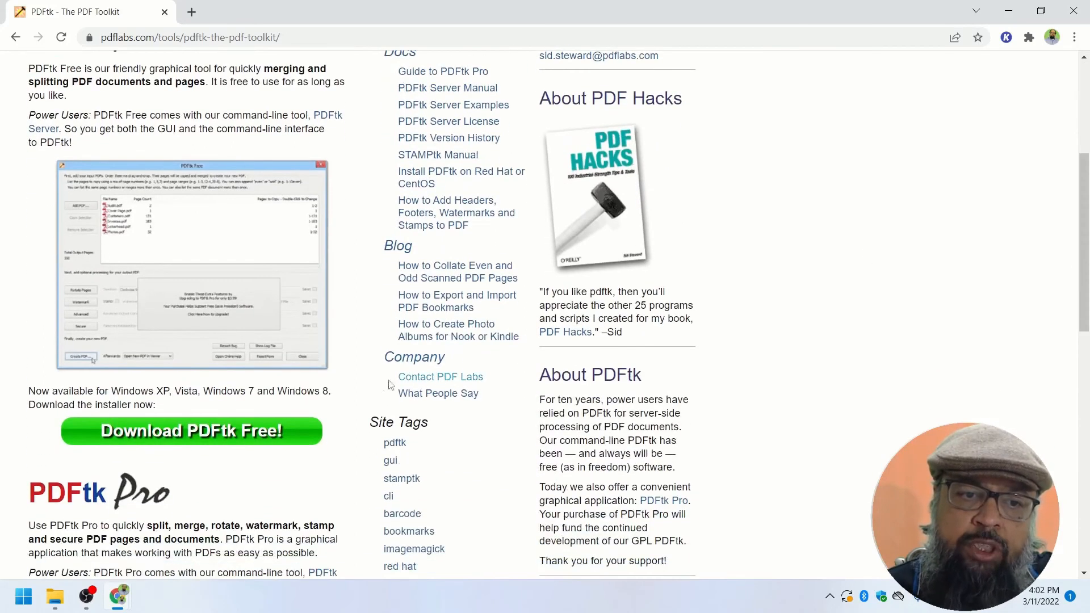
{"action": "mouse_move", "coordinate": [175, 445]}
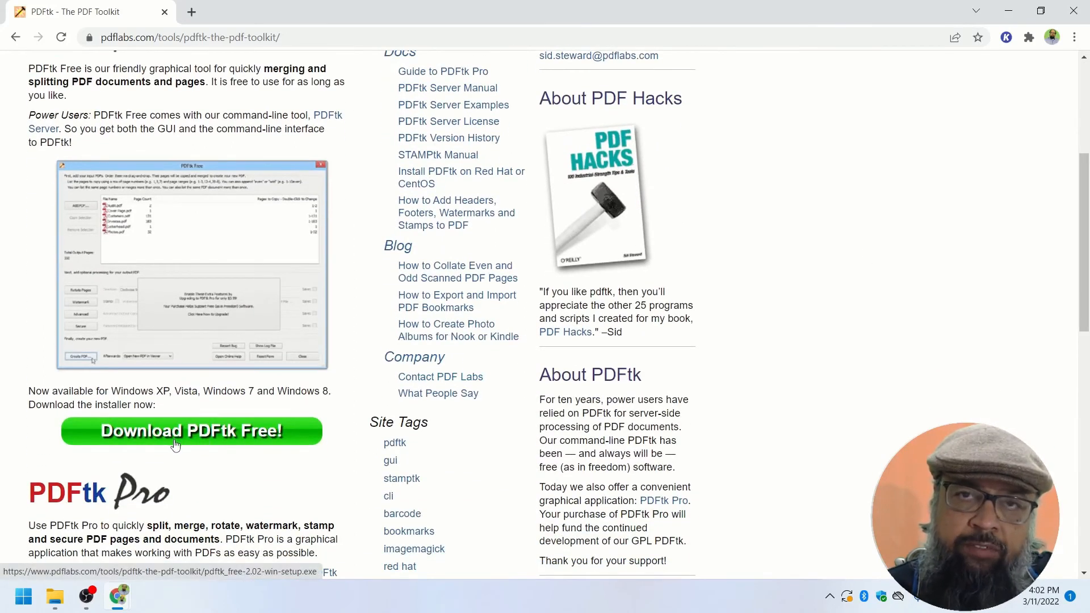
{"action": "mouse_move", "coordinate": [213, 456]}
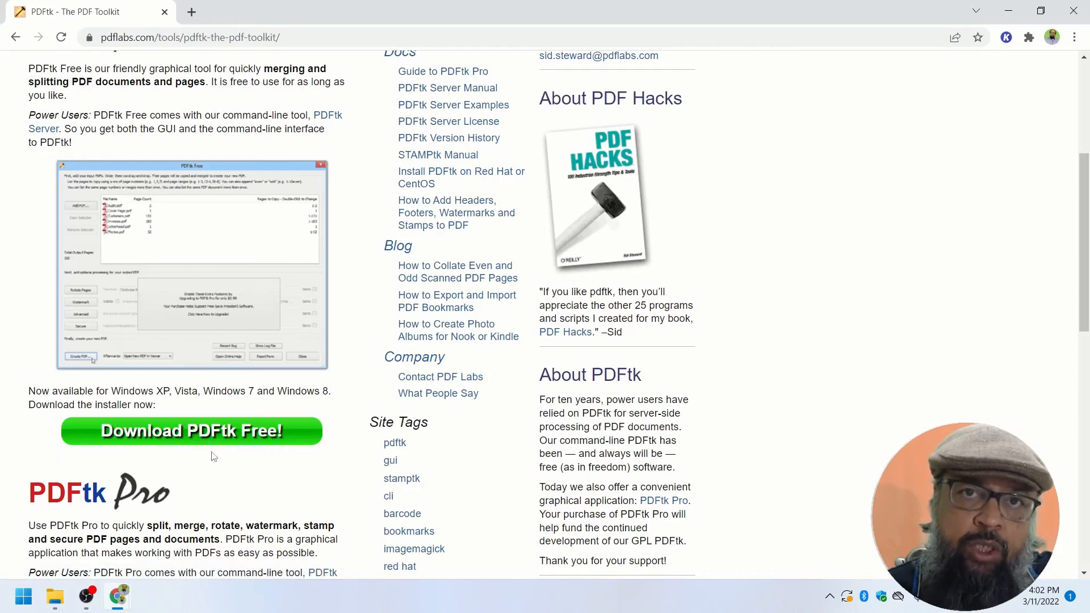
{"action": "mouse_move", "coordinate": [224, 430]}
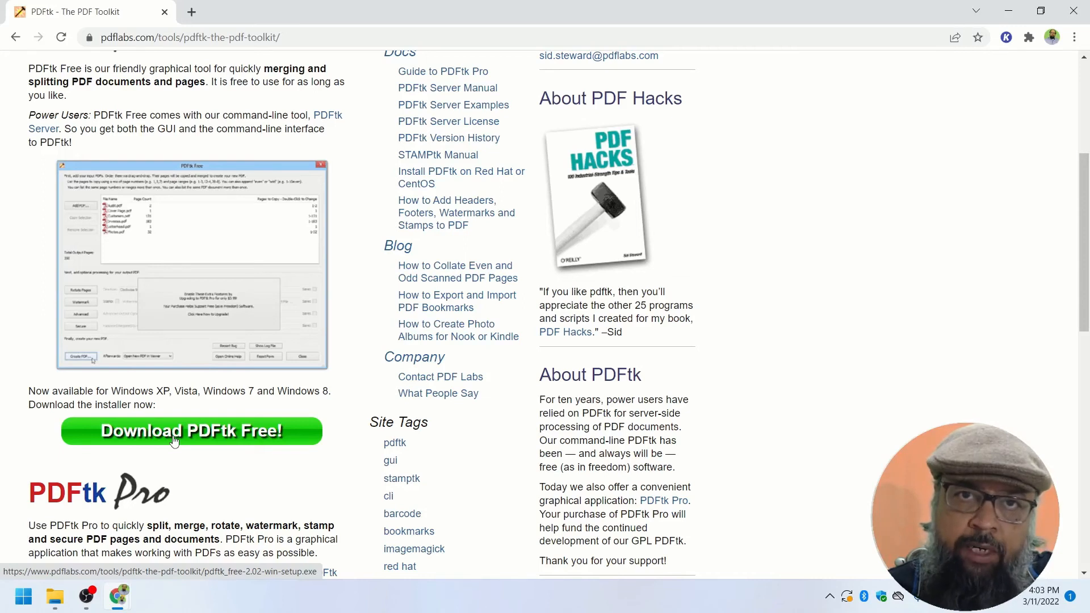
{"action": "mouse_move", "coordinate": [924, 138]}
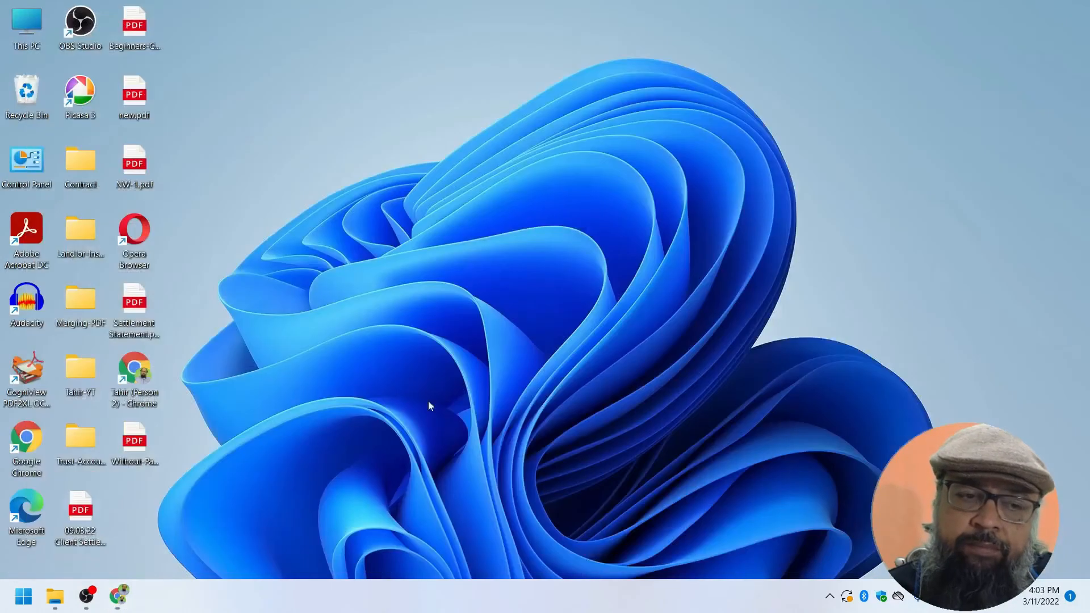
Launch PDFtk Free from the Start menu's app list.
{"action": "left_click", "coordinate": [23, 596]}
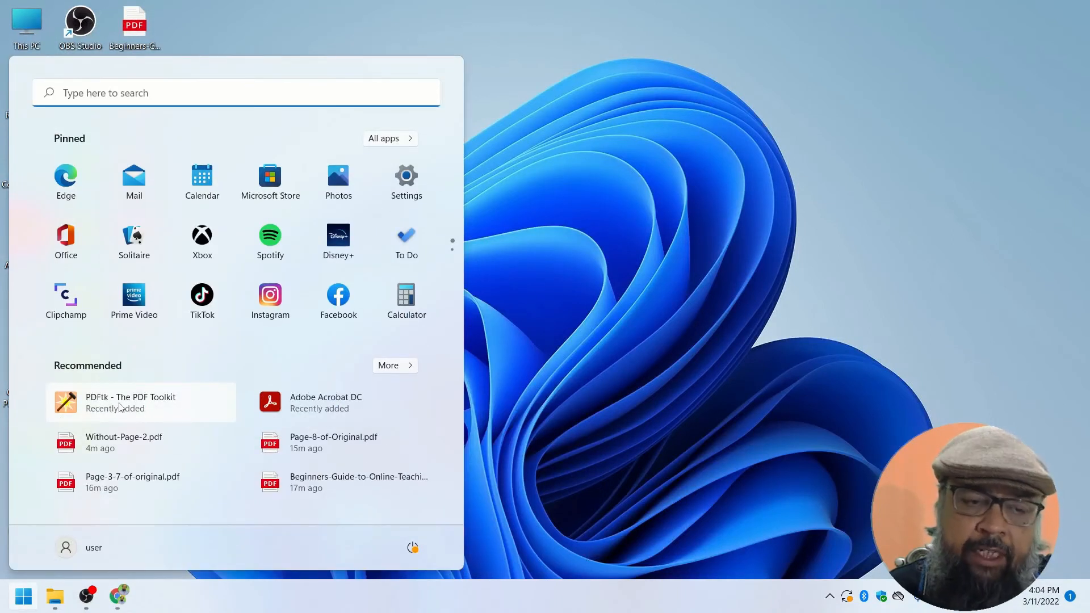
{"action": "left_click", "coordinate": [129, 402]}
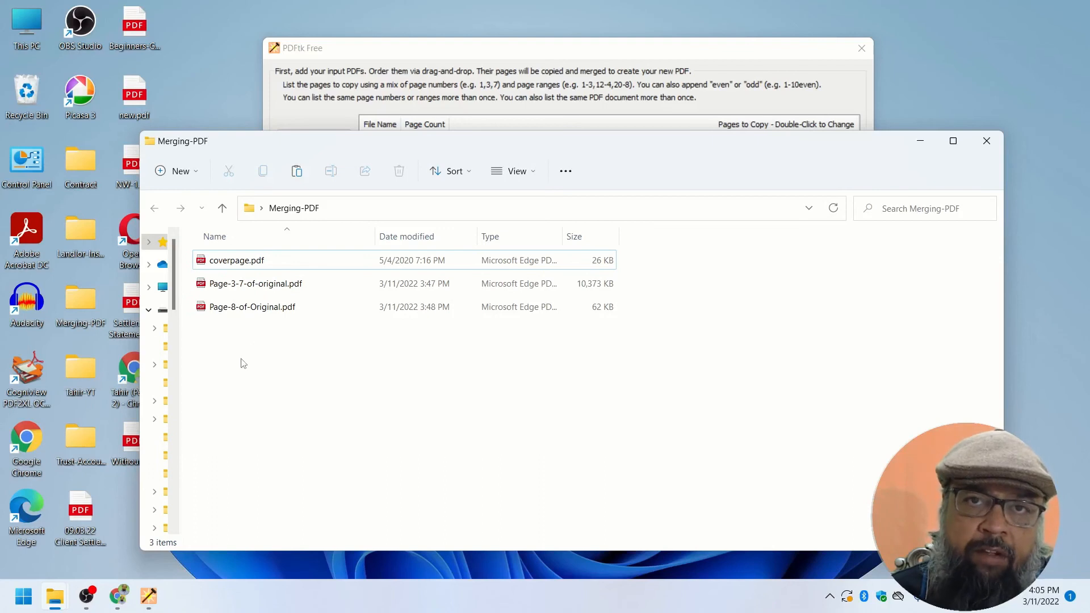
{"action": "mouse_move", "coordinate": [231, 320]}
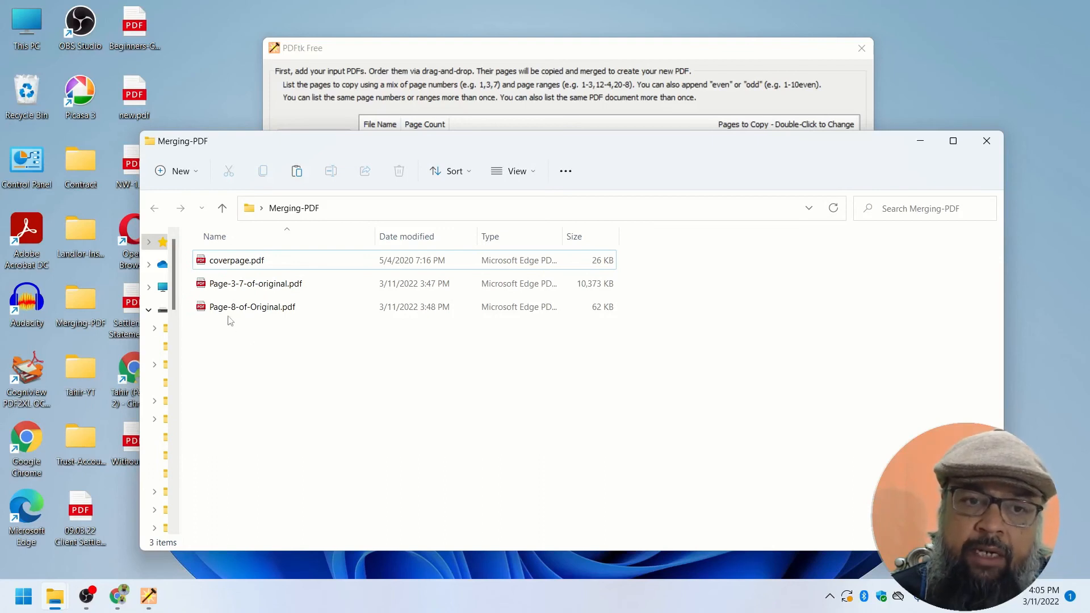
{"action": "mouse_move", "coordinate": [236, 260]}
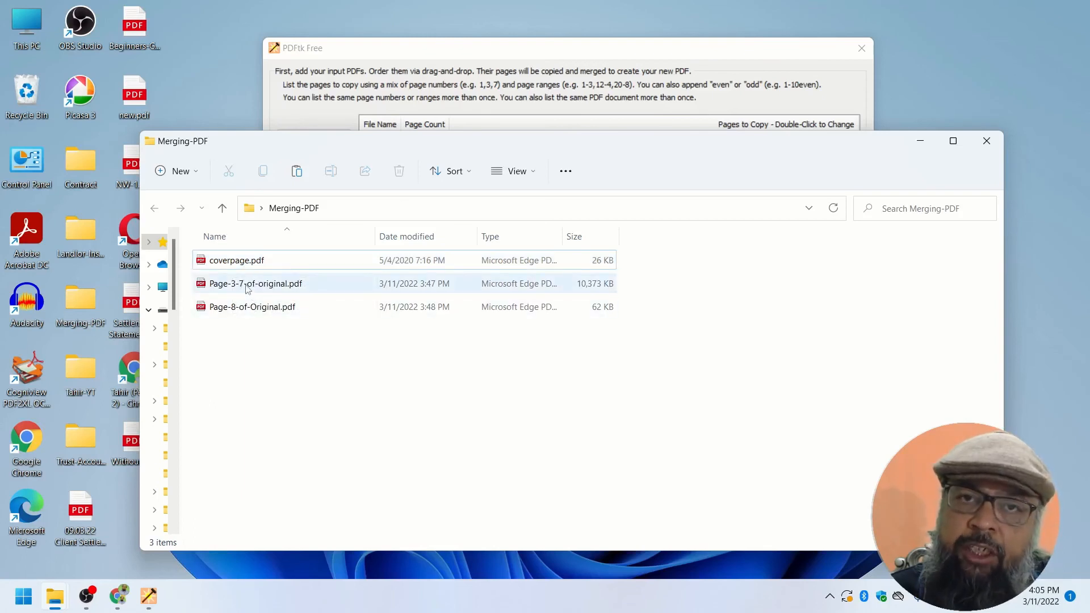
{"action": "mouse_move", "coordinate": [256, 284]}
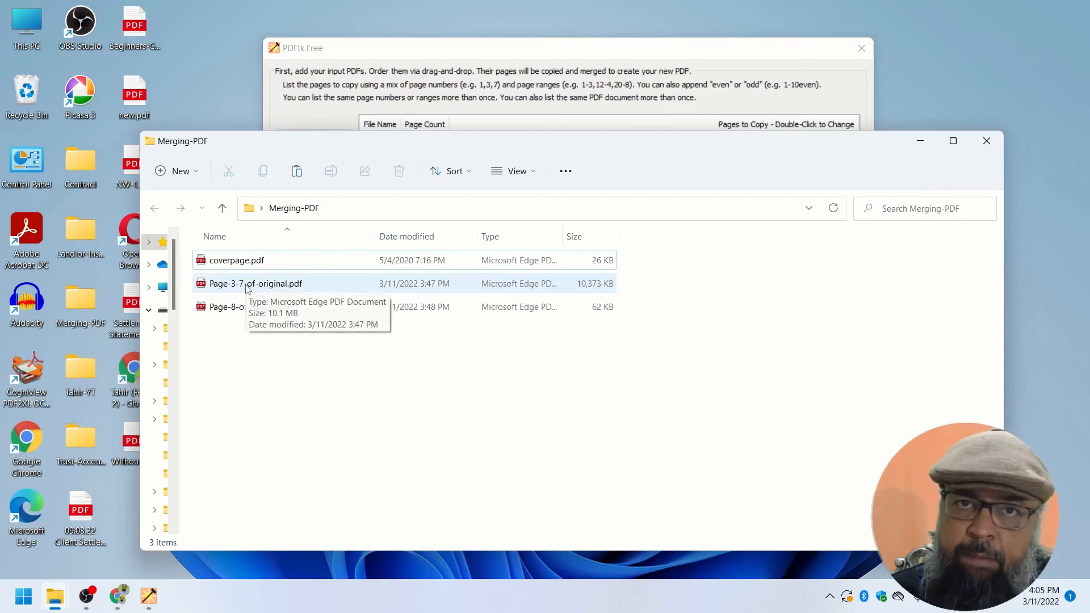
{"action": "mouse_move", "coordinate": [225, 314]}
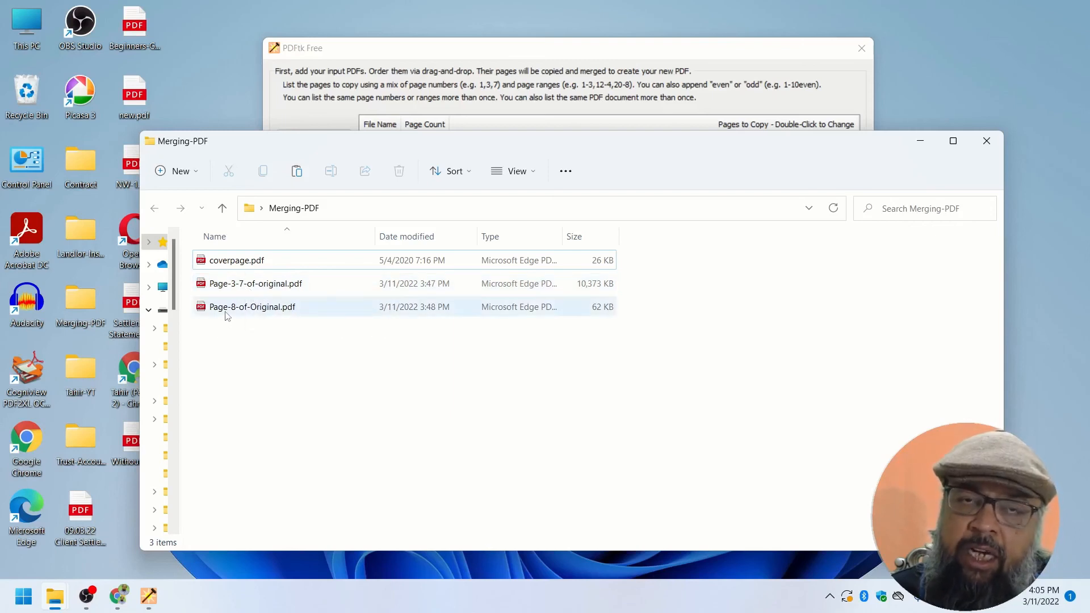
{"action": "mouse_move", "coordinate": [252, 306]}
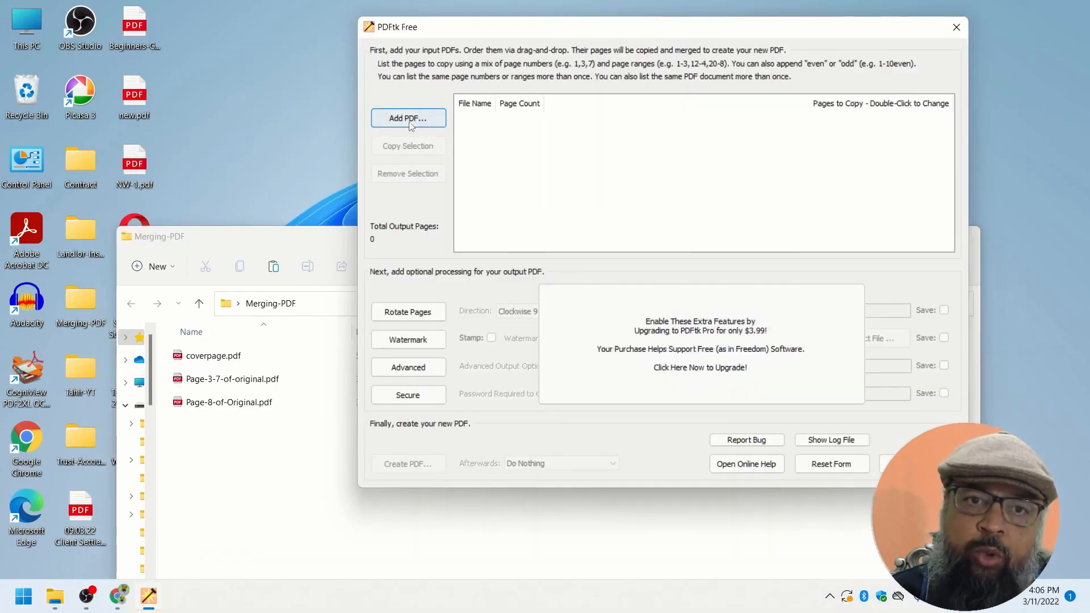
Add coverpage.pdf, Page-3-7-of-original.pdf and Page-8-of-Original.pdf from Merging-PDF as inputs.
{"action": "left_click", "coordinate": [408, 118]}
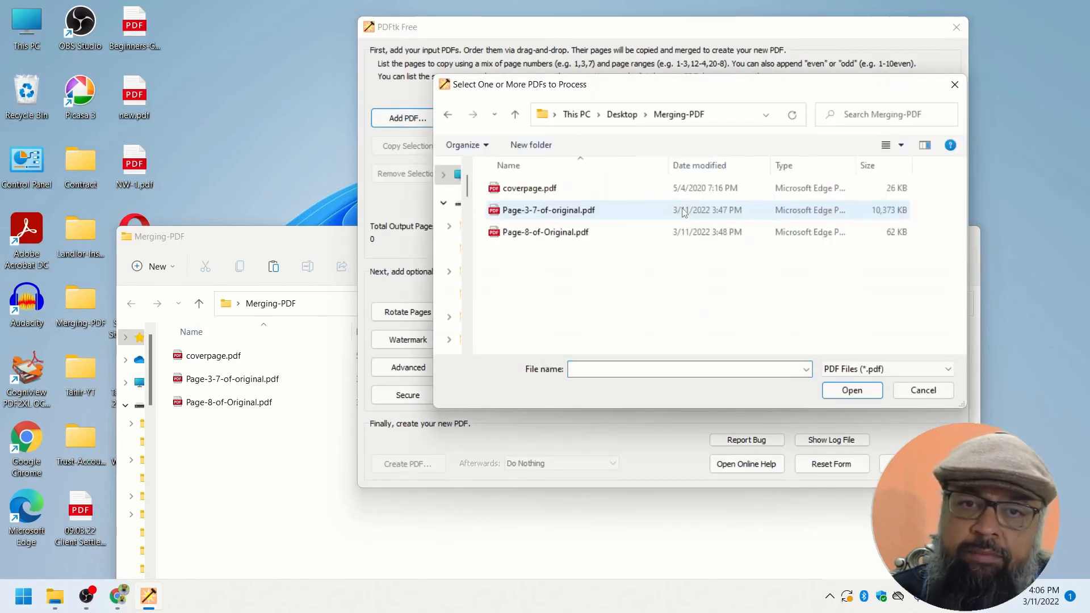
{"action": "left_click", "coordinate": [528, 187]}
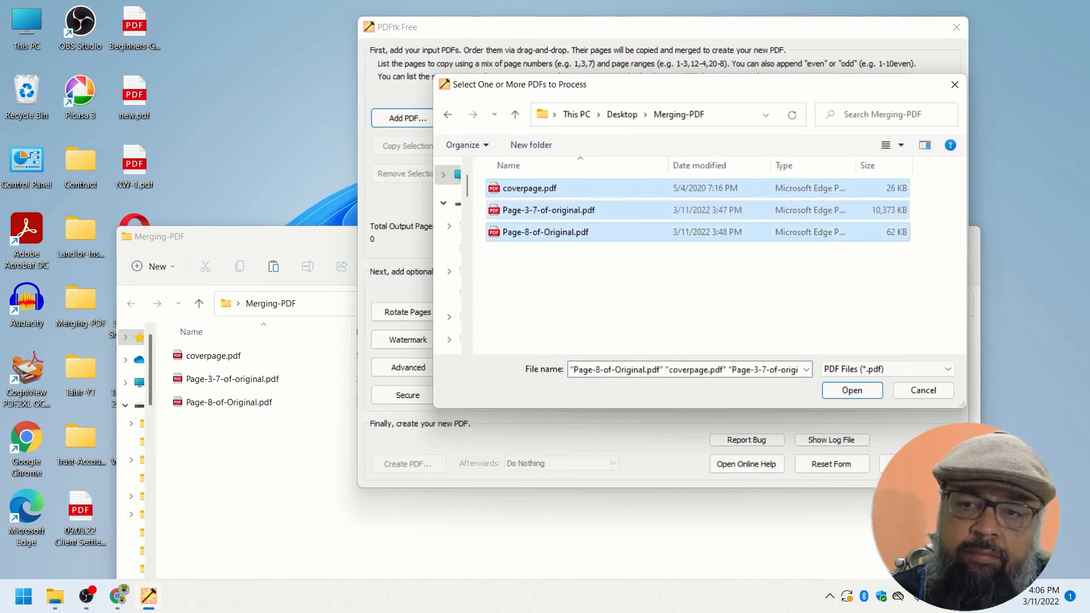
{"action": "left_click", "coordinate": [850, 389]}
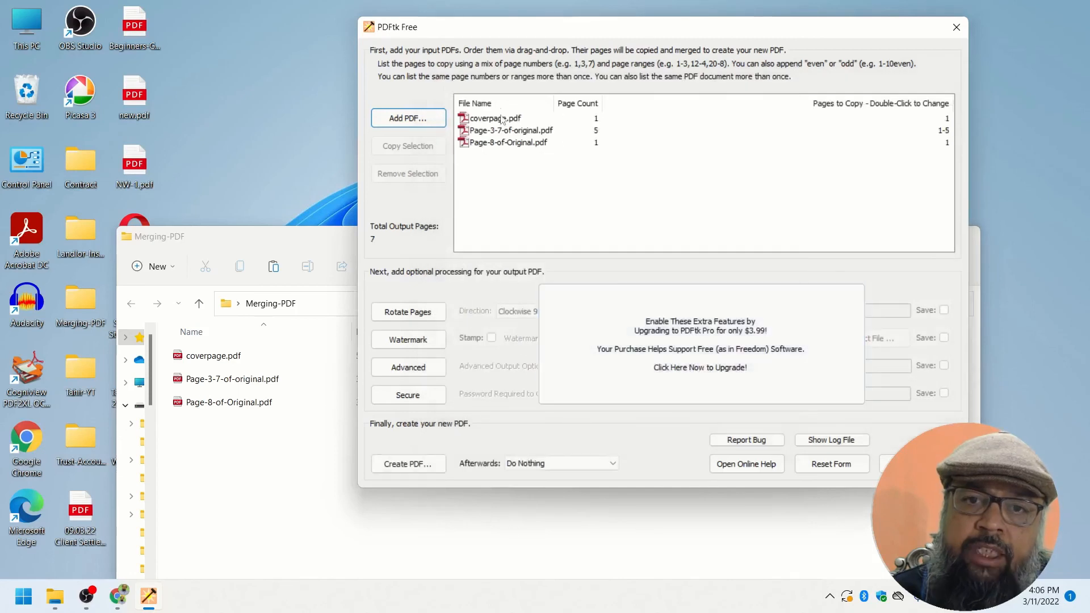
{"action": "mouse_move", "coordinate": [496, 148]}
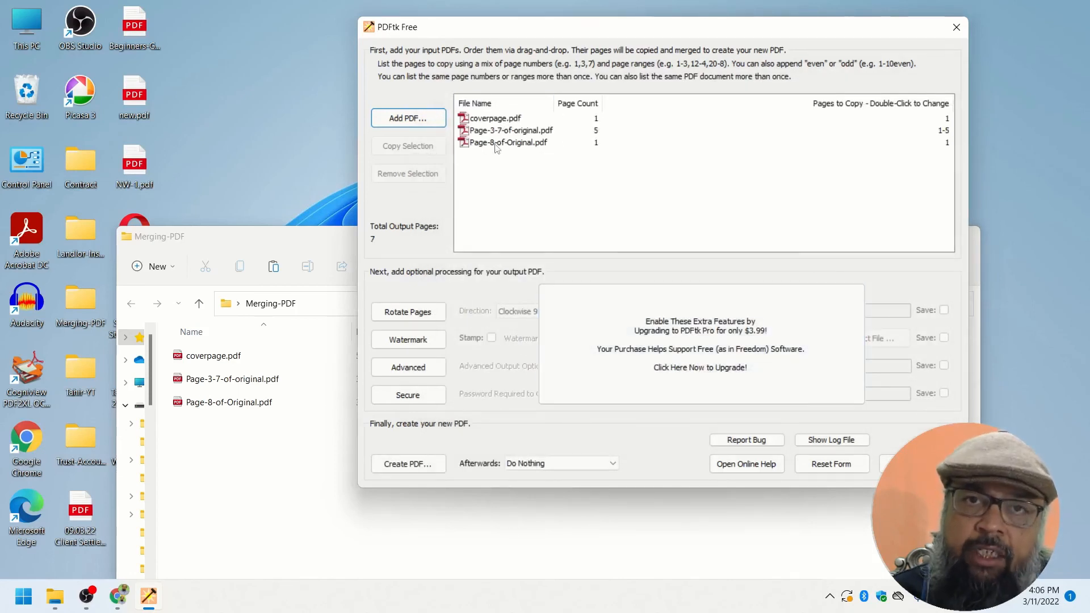
{"action": "mouse_move", "coordinate": [508, 163]}
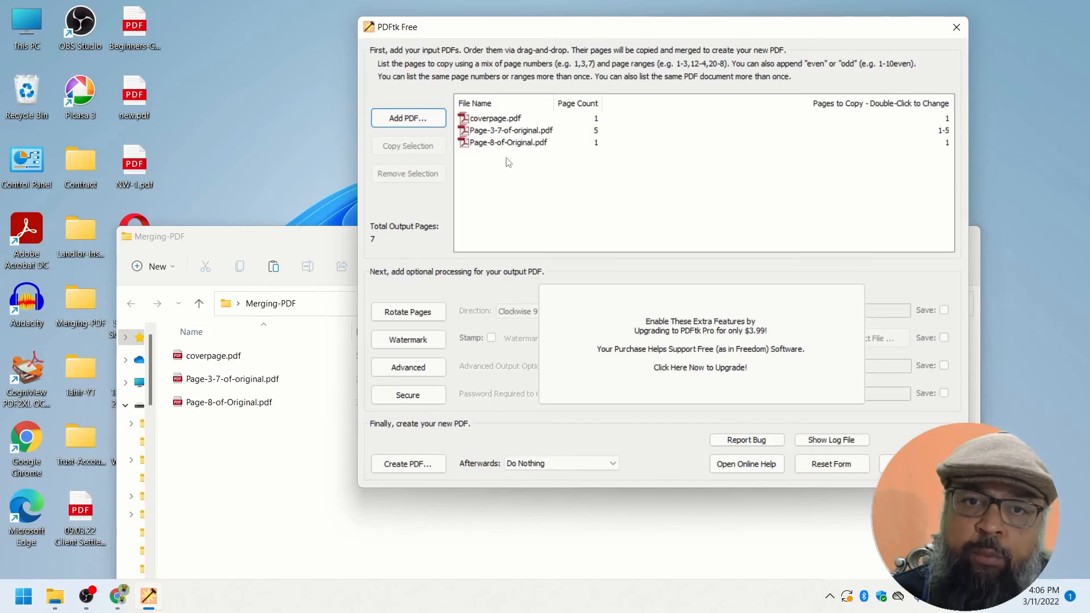
Move Page-8-of-Original.pdf to second place, between coverpage.pdf and Page-3-7-of-original.pdf.
{"action": "left_click", "coordinate": [508, 142]}
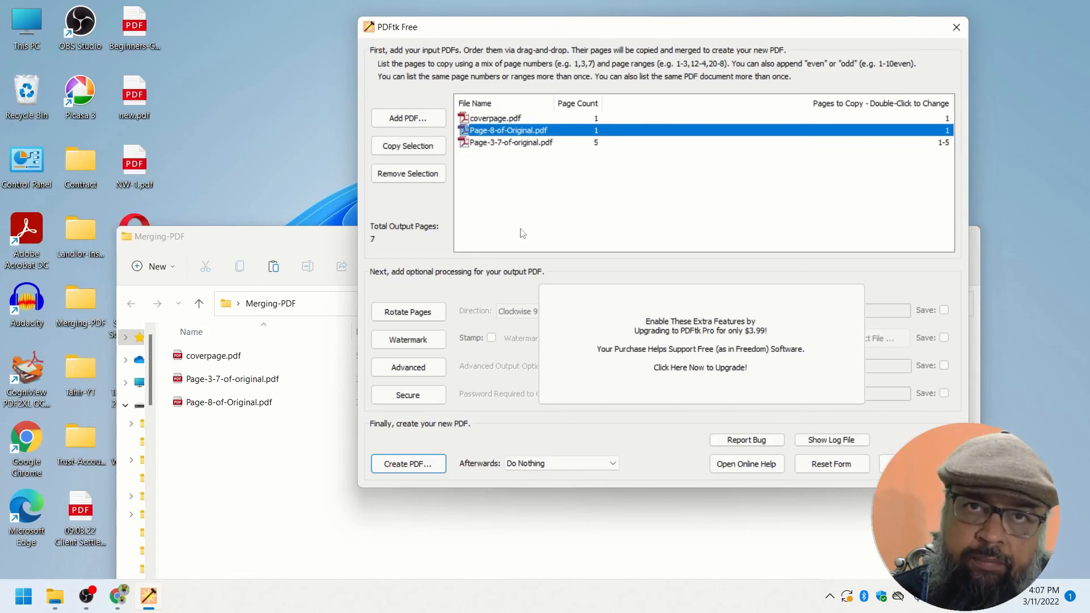
{"action": "left_click", "coordinate": [500, 181]}
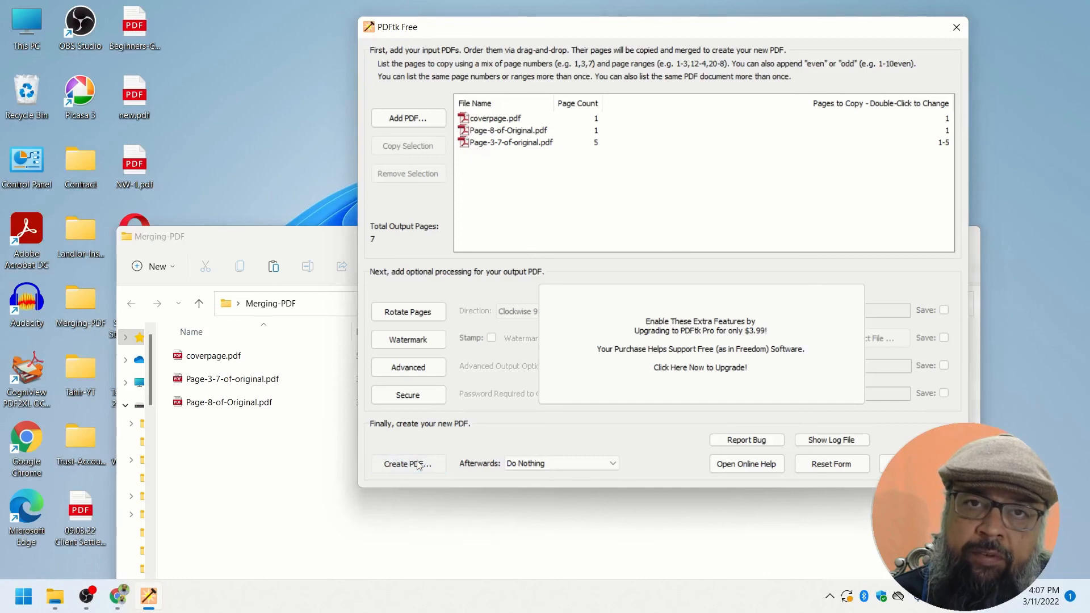
Create the merged PDF as Final-PDF.pdf in Merging-PDF and open it from File Explorer.
{"action": "left_click", "coordinate": [407, 463]}
{"action": "type", "text": "Final-PDF"}
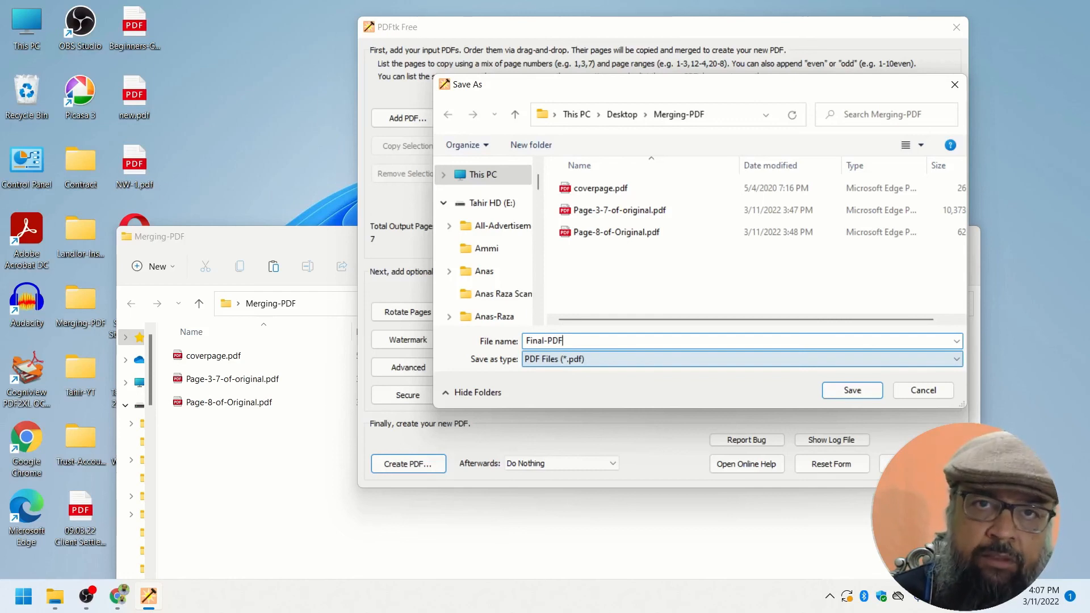
{"action": "left_click", "coordinate": [852, 390]}
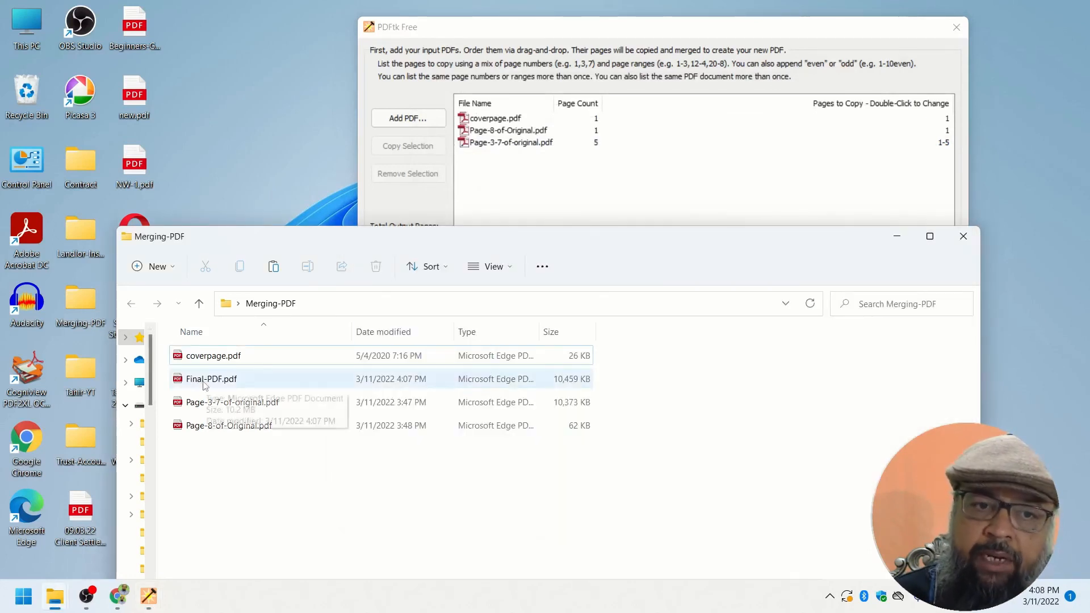
{"action": "double_click", "coordinate": [211, 379]}
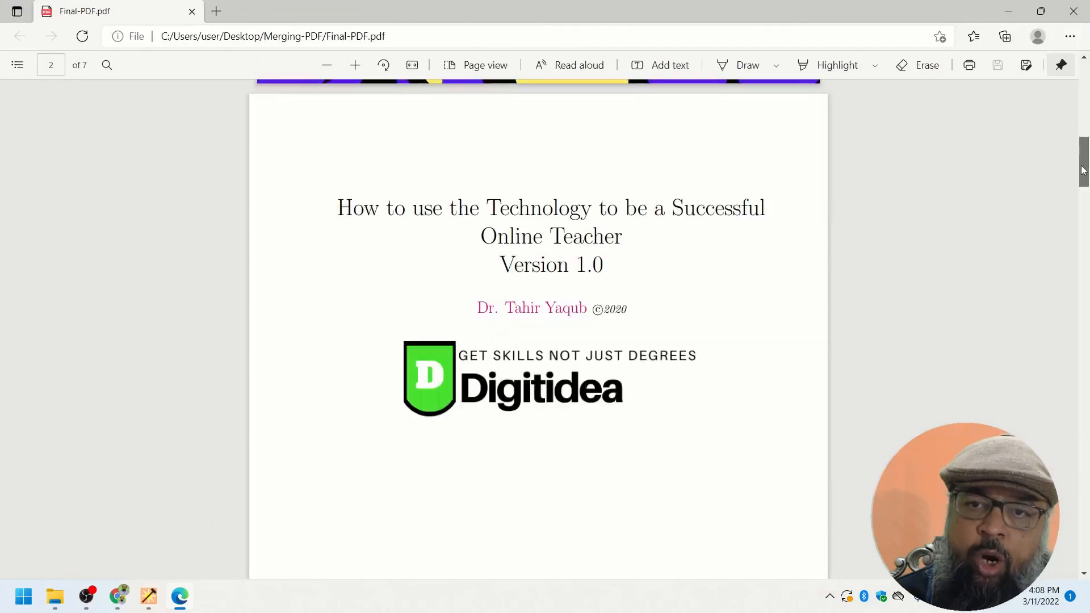
{"action": "scroll", "scroll_direction": "down", "scroll_amount": 3}
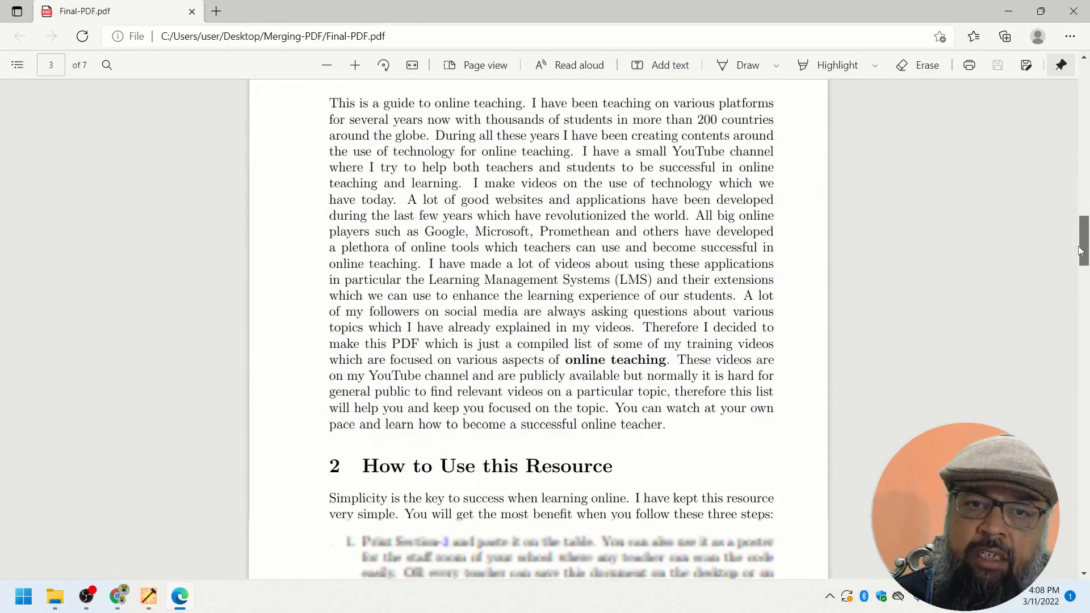
{"action": "scroll", "scroll_direction": "down", "scroll_amount": 3}
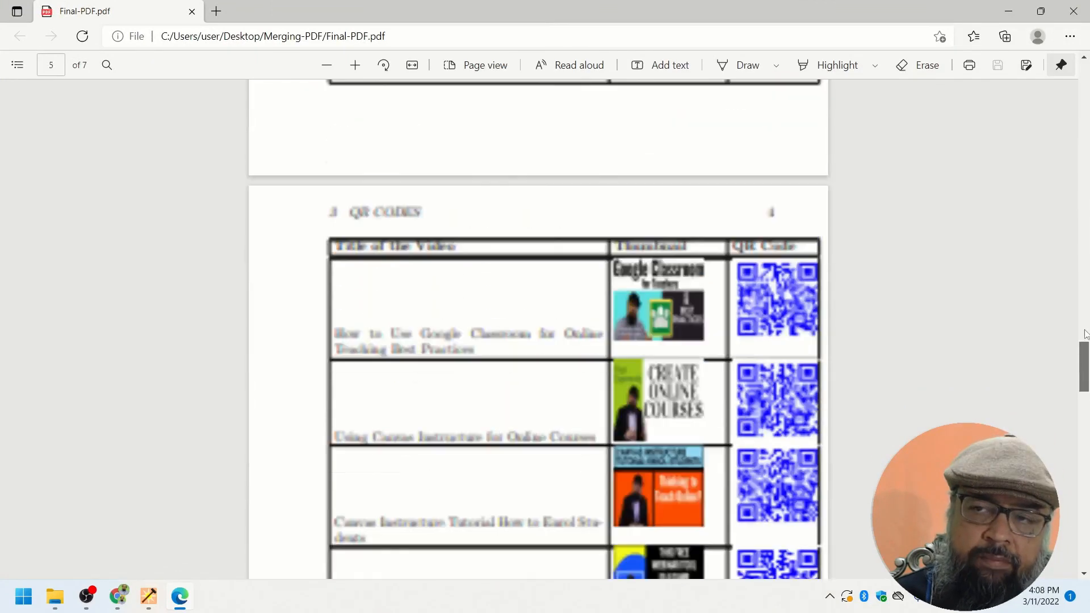
{"action": "scroll", "scroll_direction": "up", "scroll_amount": 3}
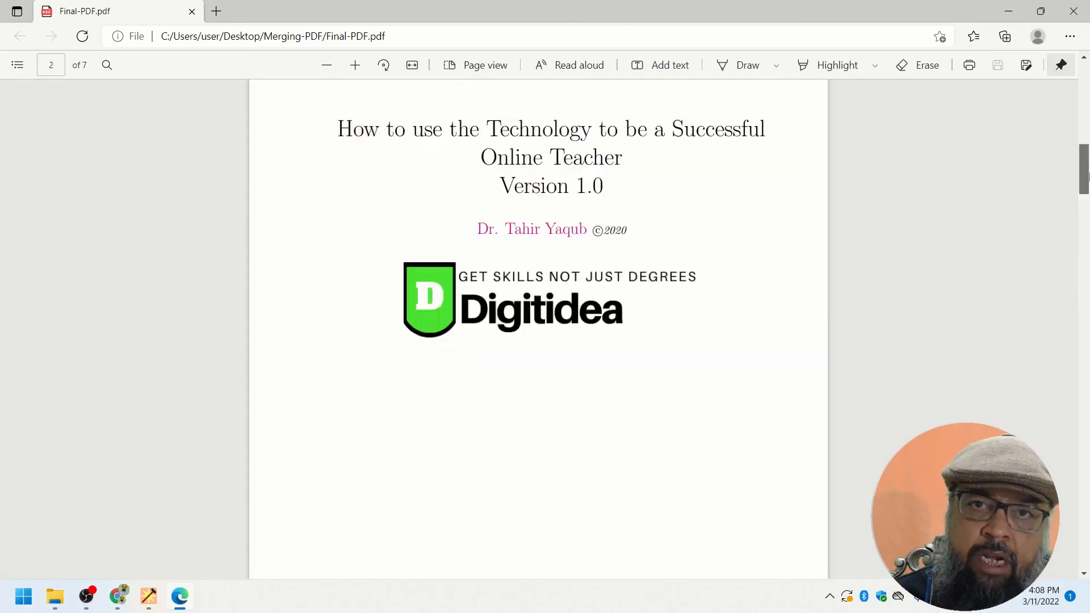
{"action": "scroll", "scroll_direction": "down", "scroll_amount": 3}
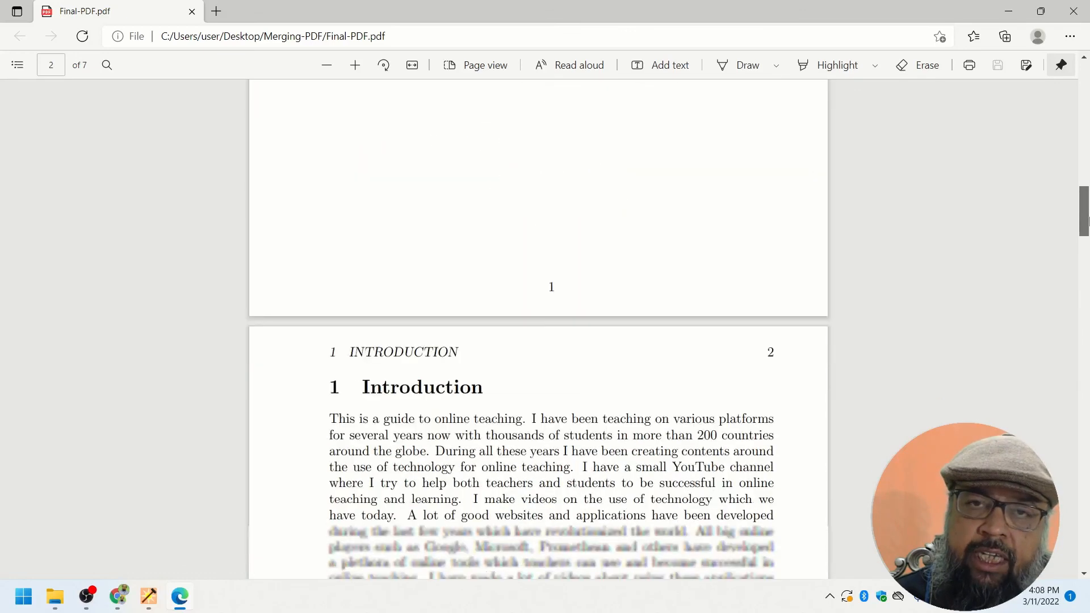
{"action": "scroll", "scroll_direction": "up", "scroll_amount": 3}
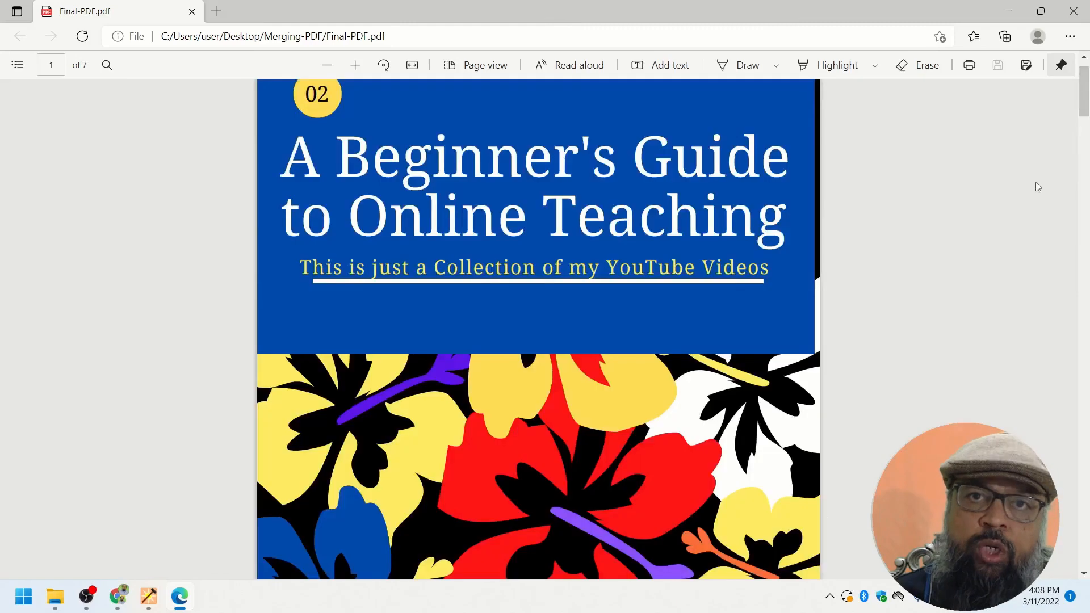
{"action": "mouse_move", "coordinate": [993, 238]}
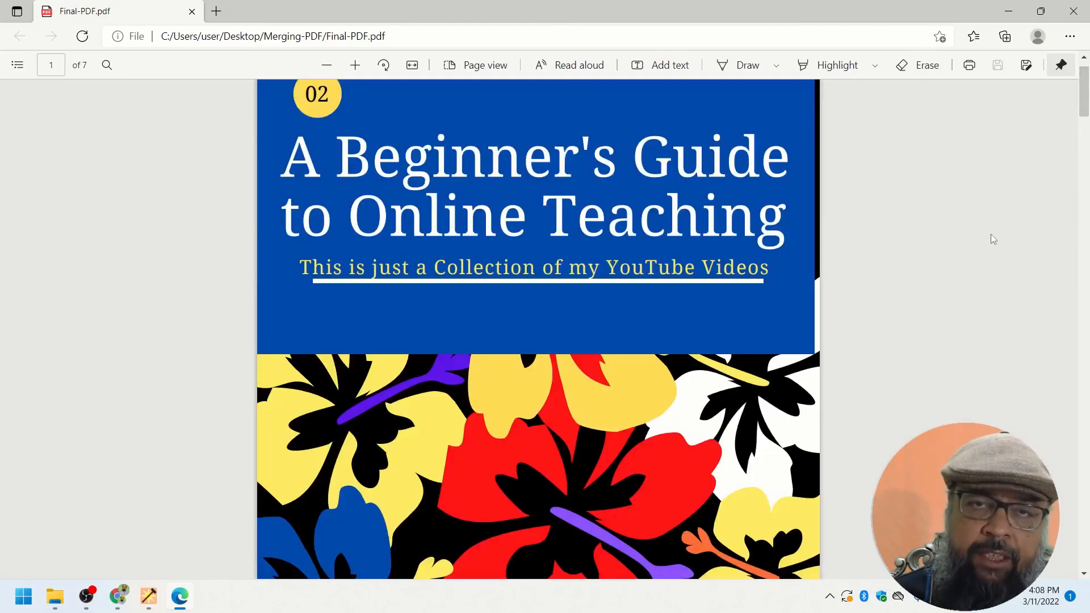